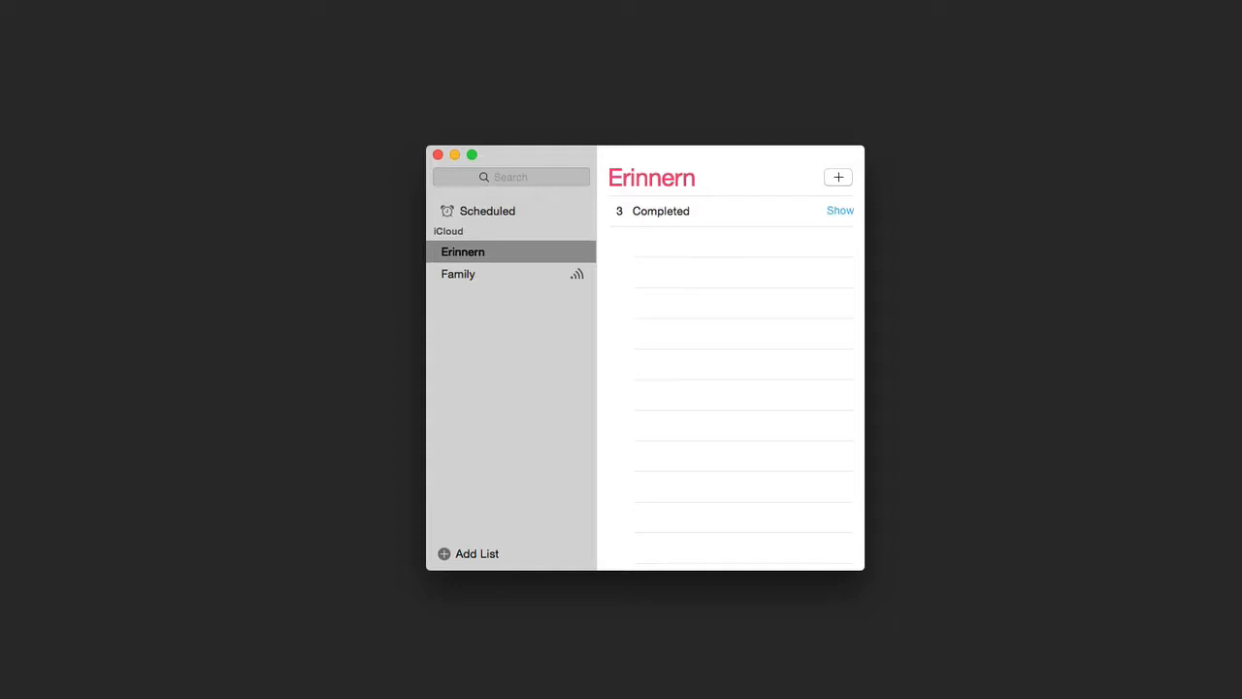
mouse_move(575, 252)
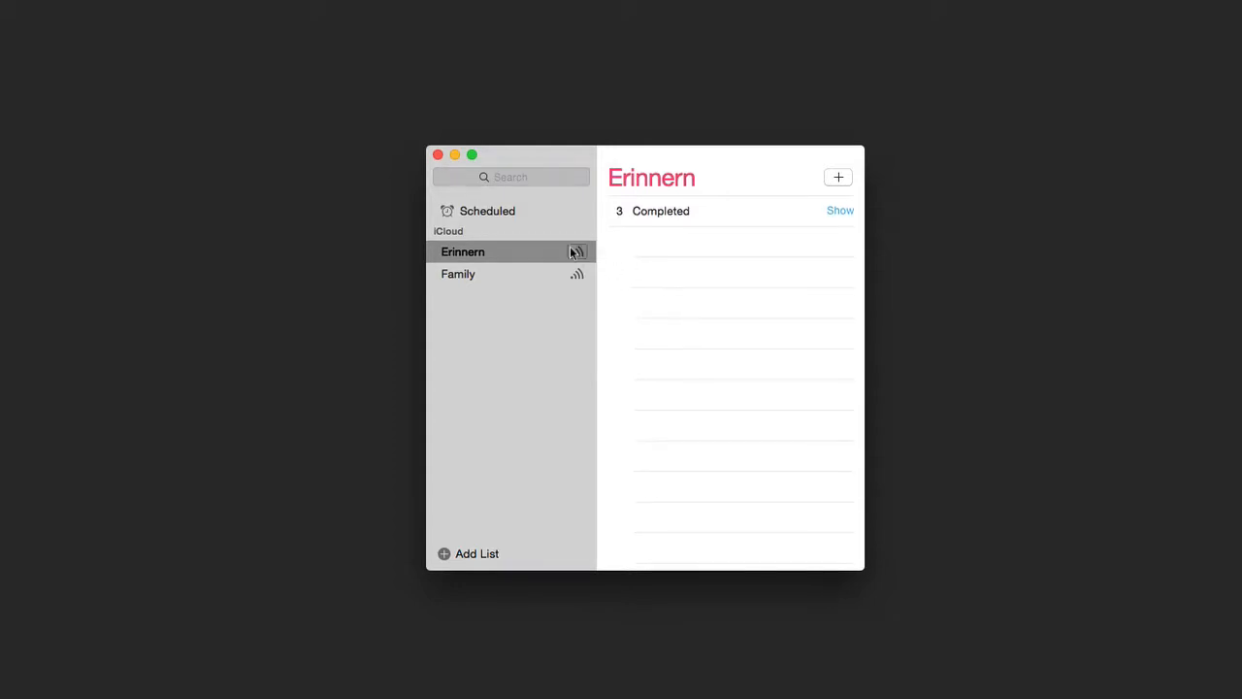
mouse_move(450, 555)
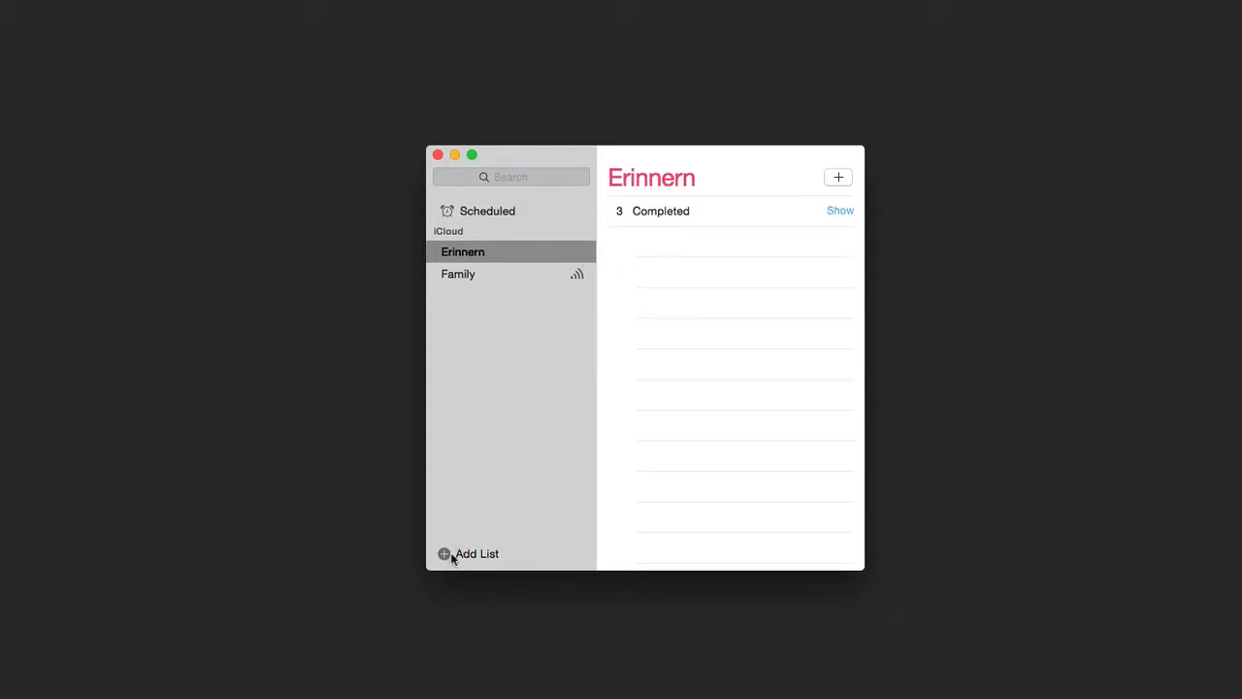
mouse_move(640, 204)
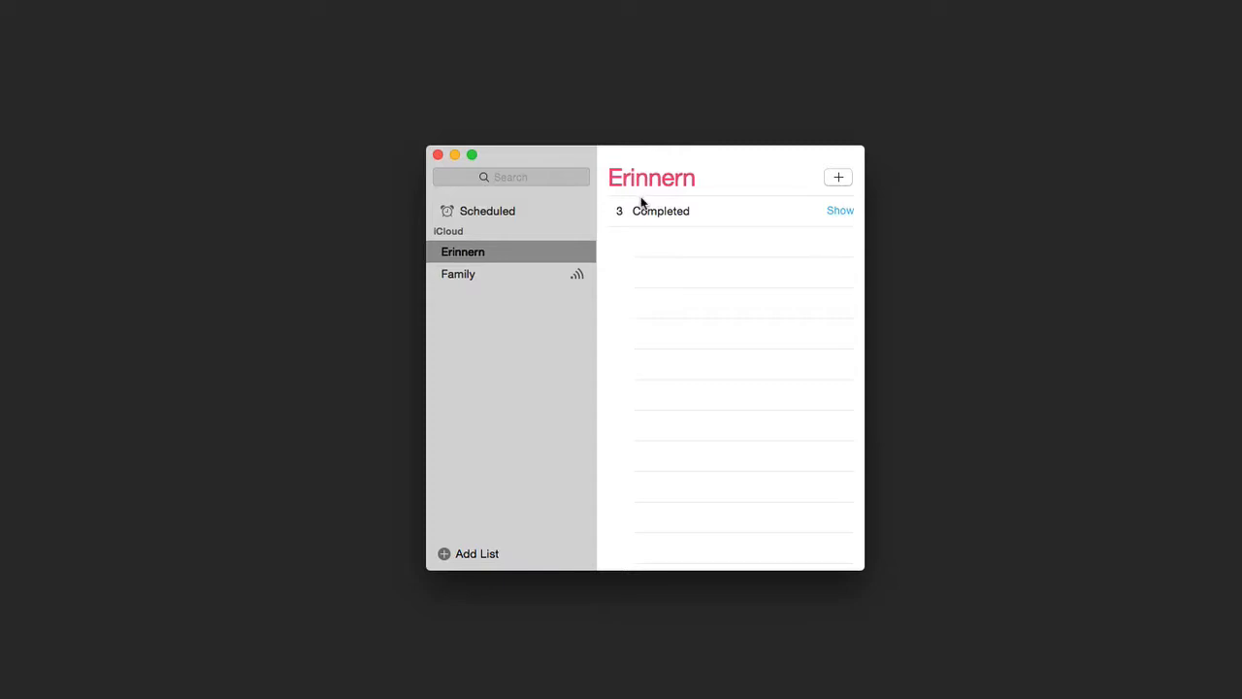
mouse_move(697, 206)
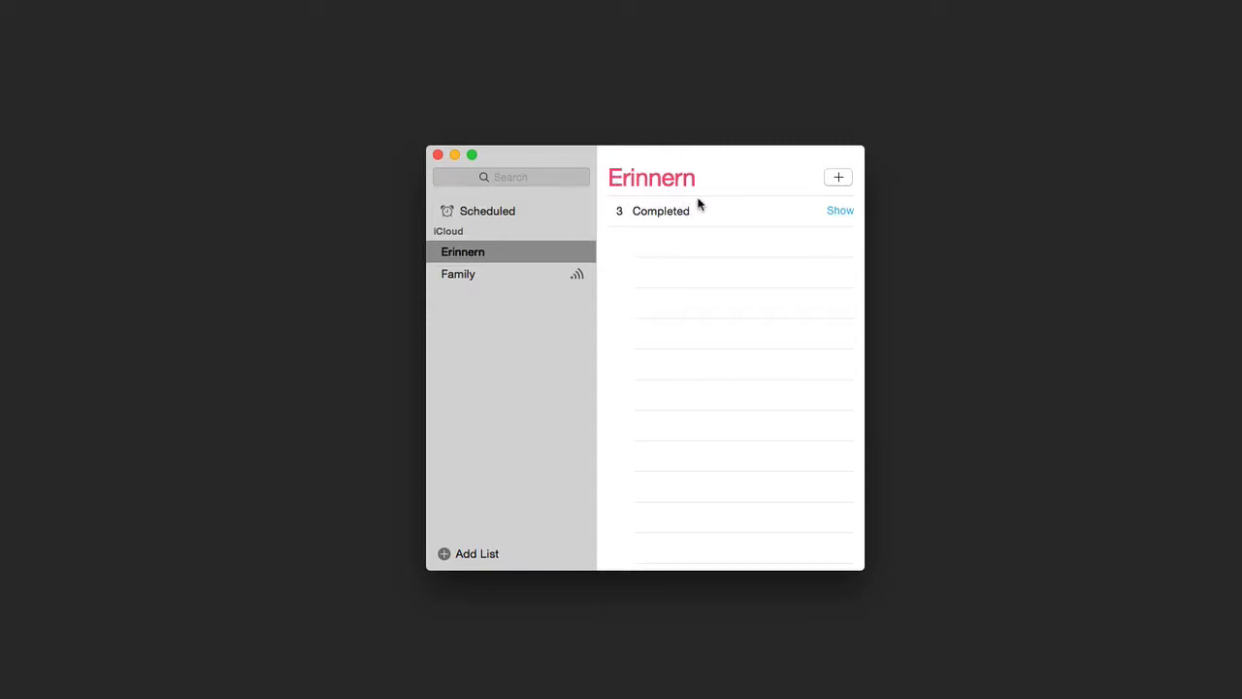
mouse_move(664, 183)
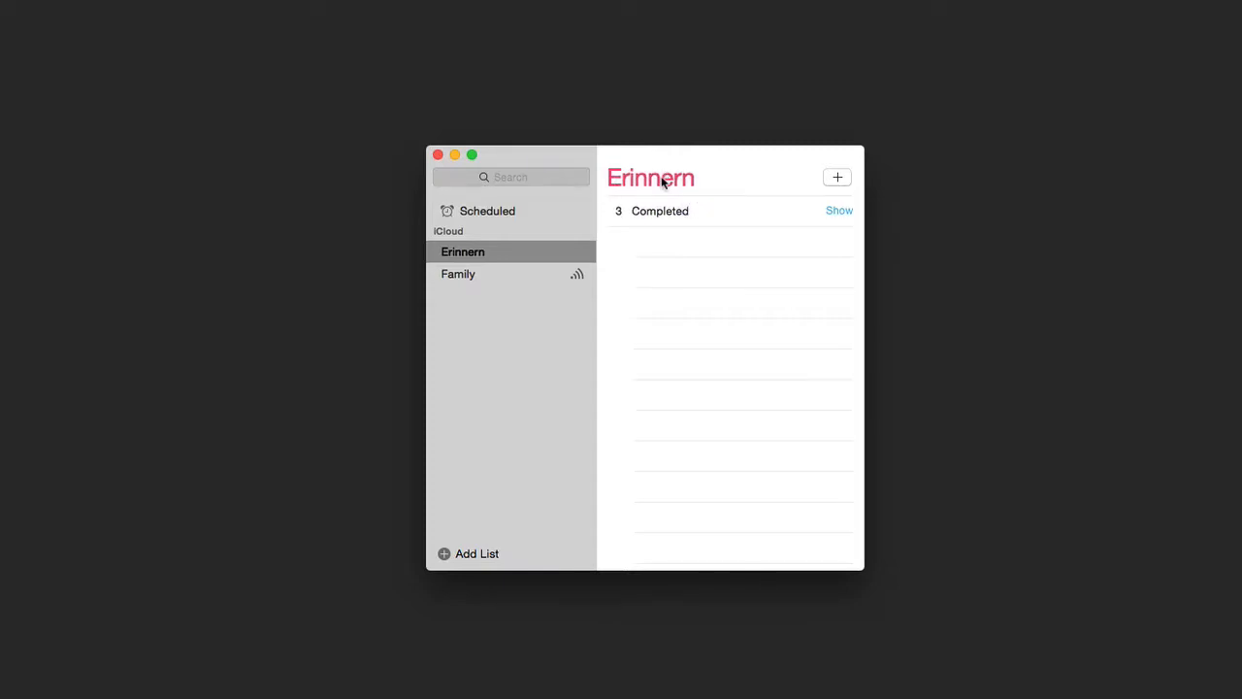
mouse_move(683, 183)
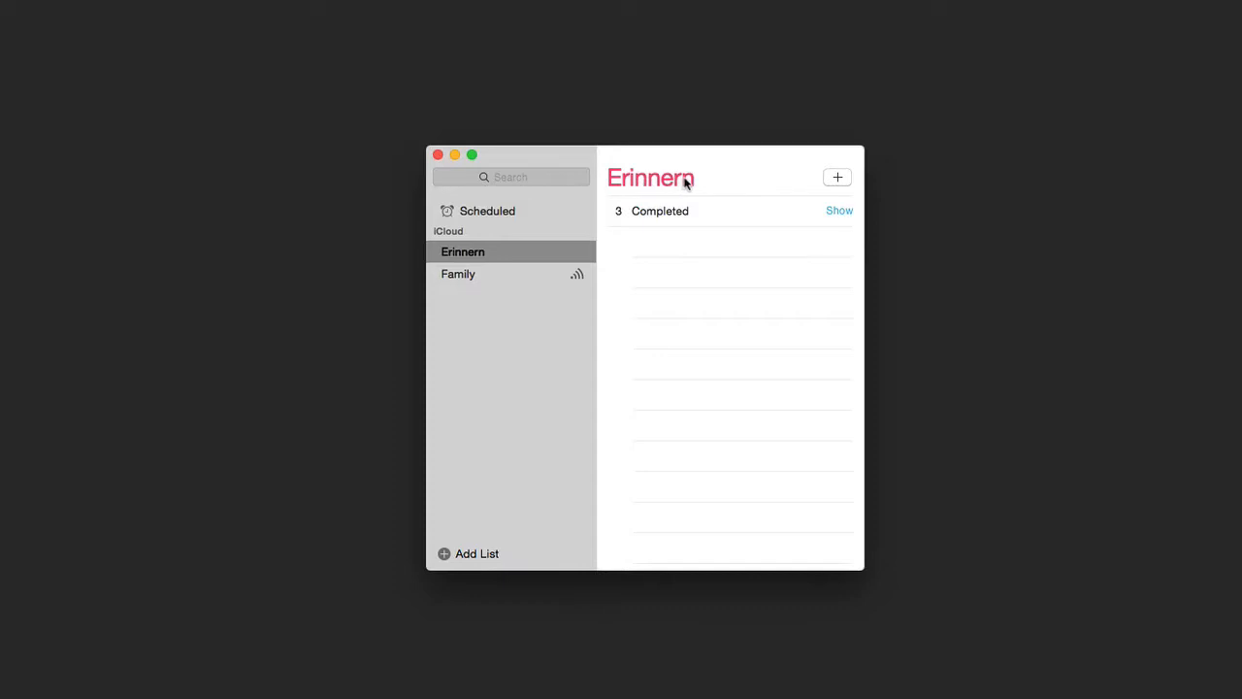
mouse_move(442, 561)
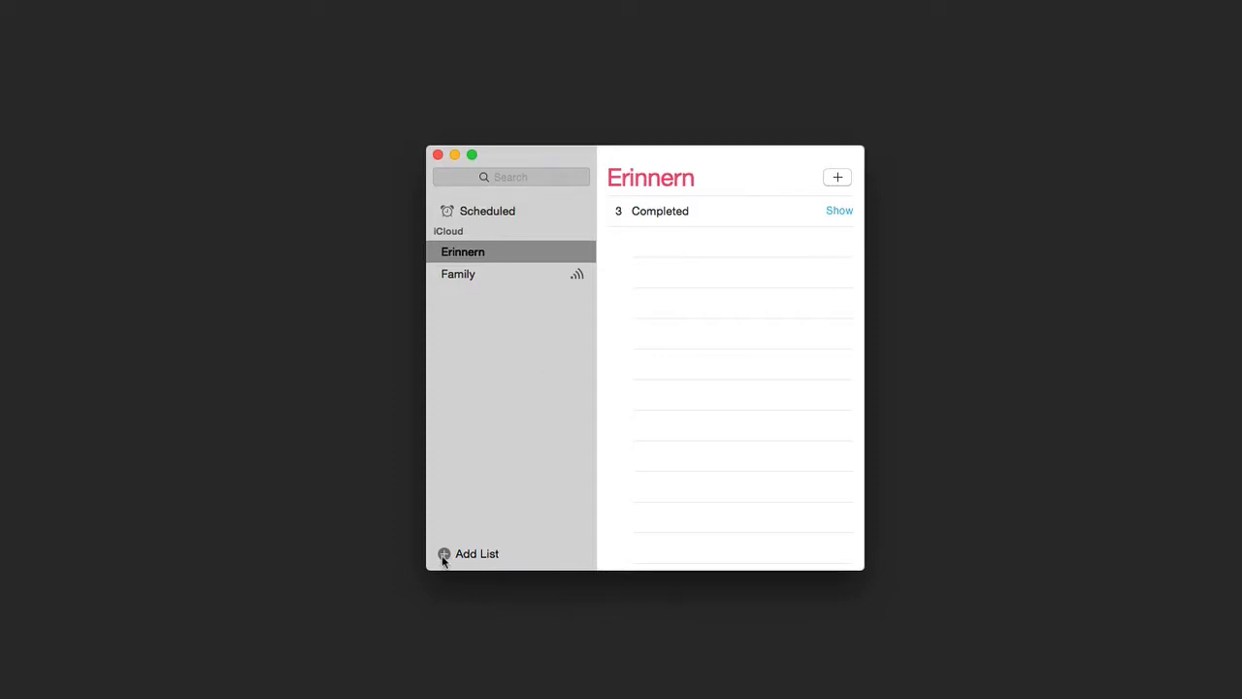
mouse_move(474, 555)
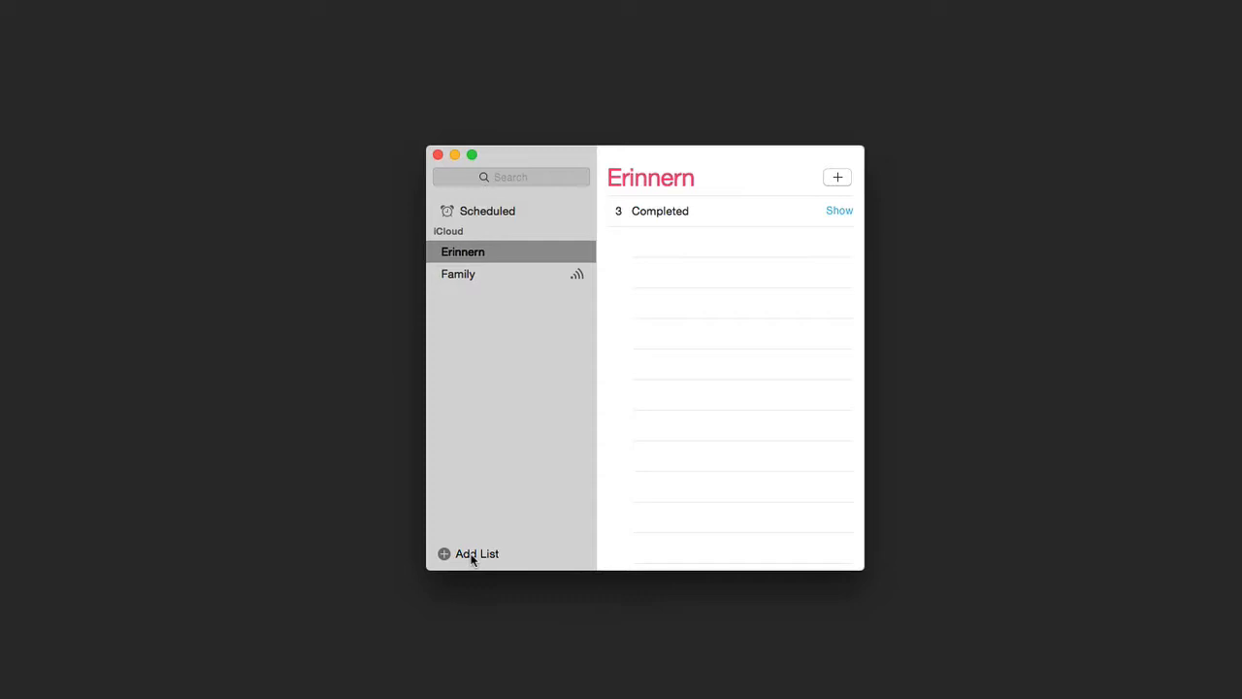
mouse_move(780, 196)
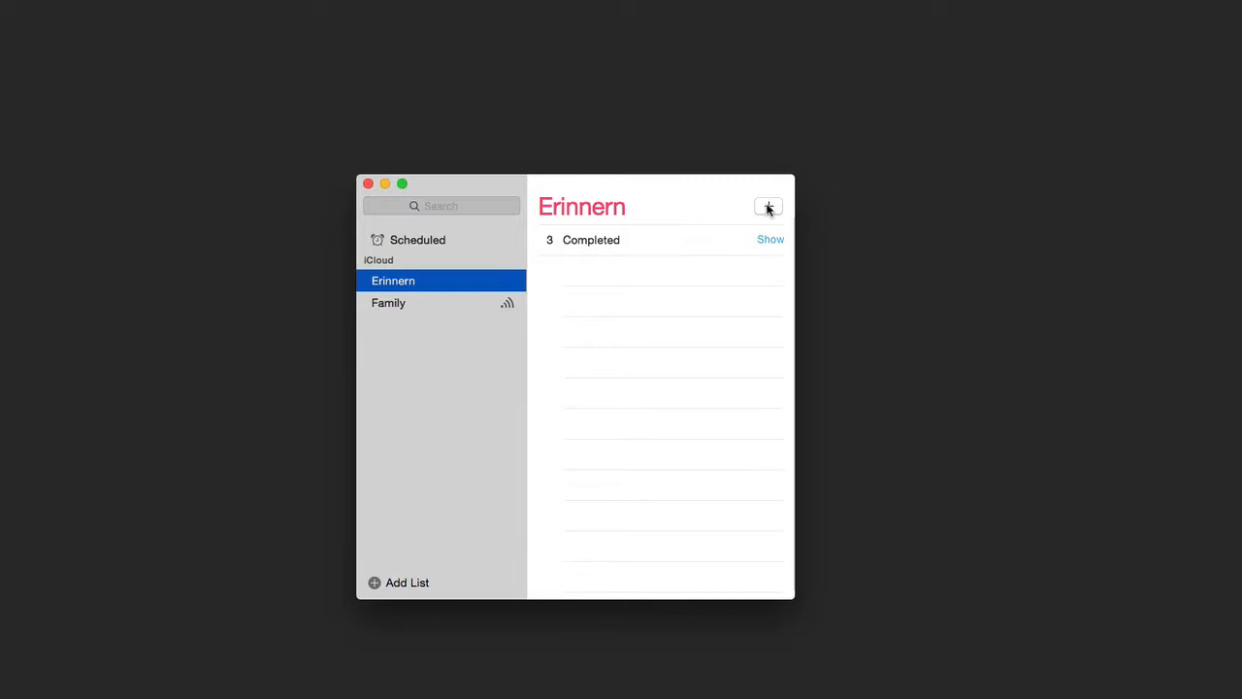
Create a new reminder named 'get milk' in the Erinnern list.
left_click(769, 206)
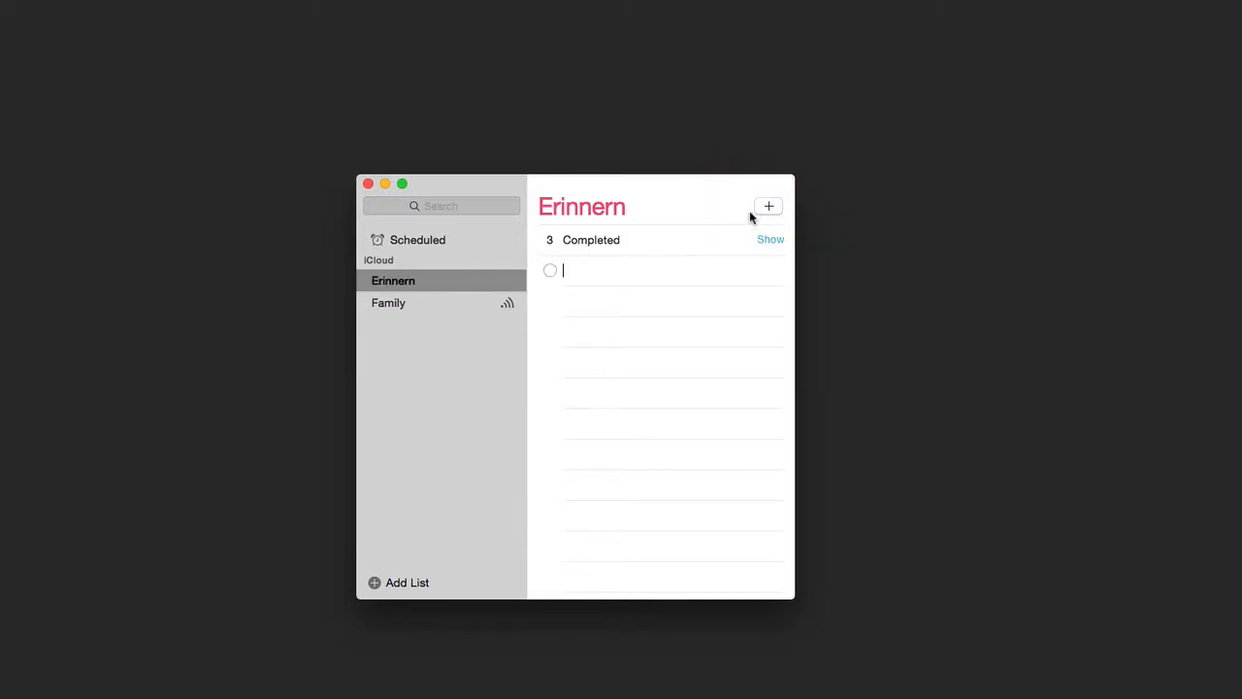
mouse_move(621, 270)
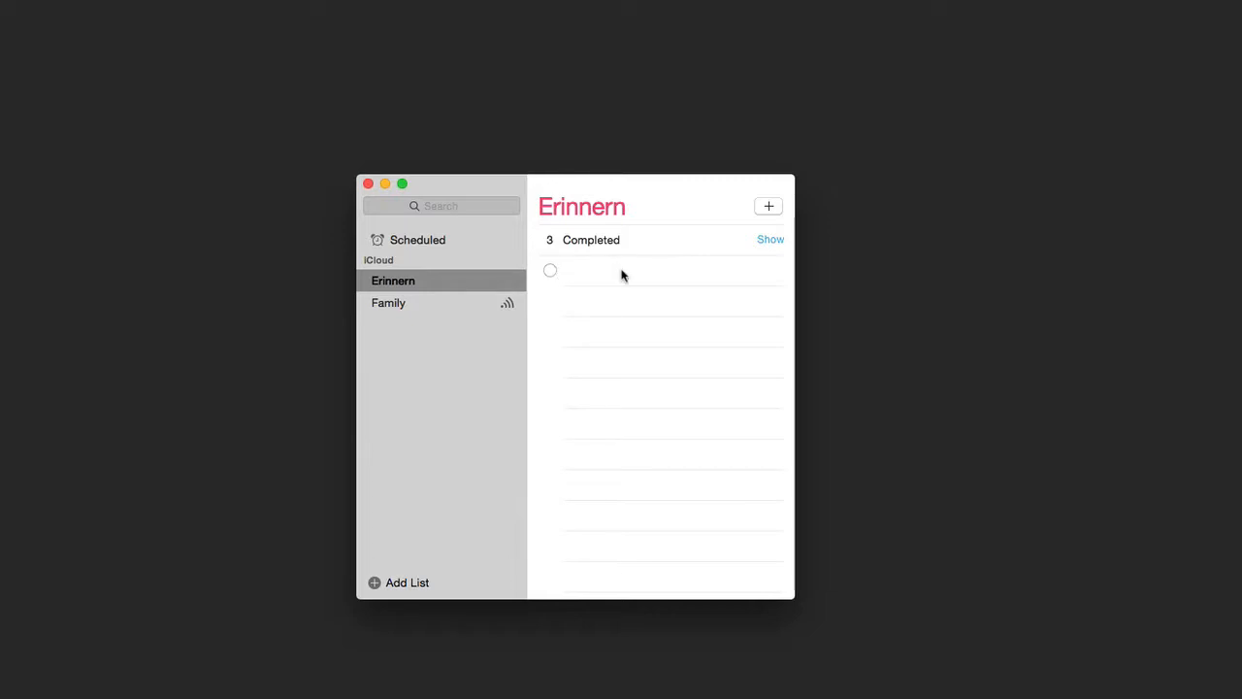
type("g")
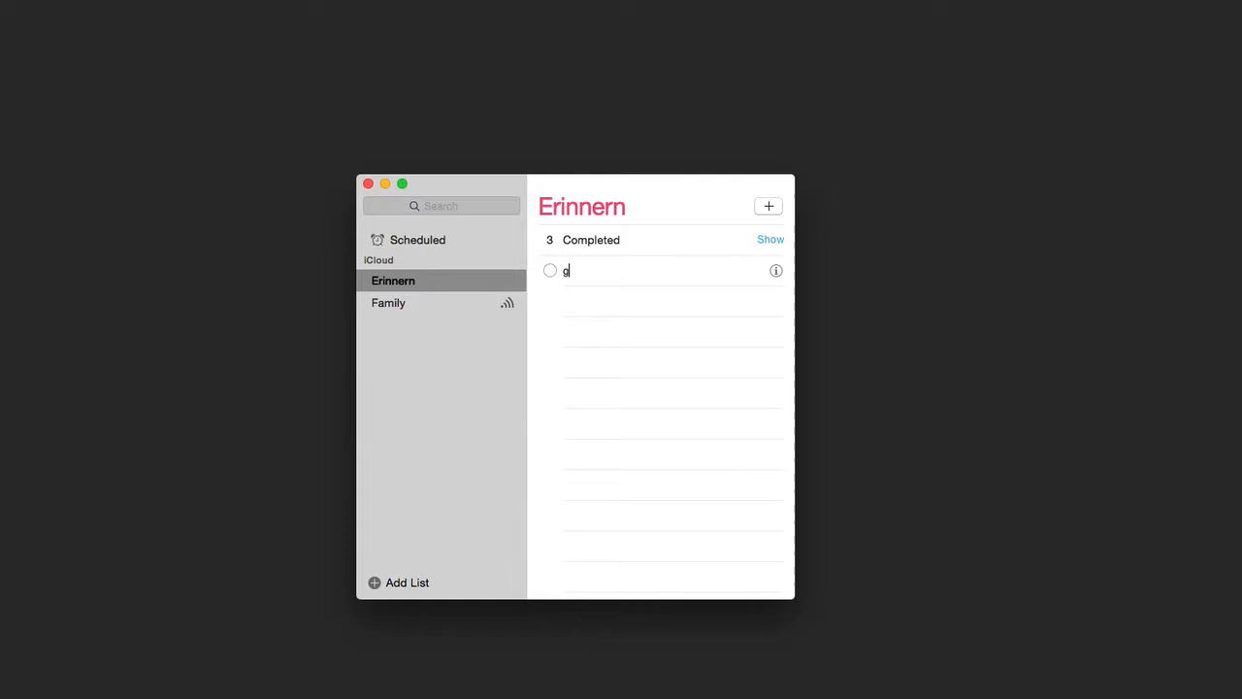
type("et milk")
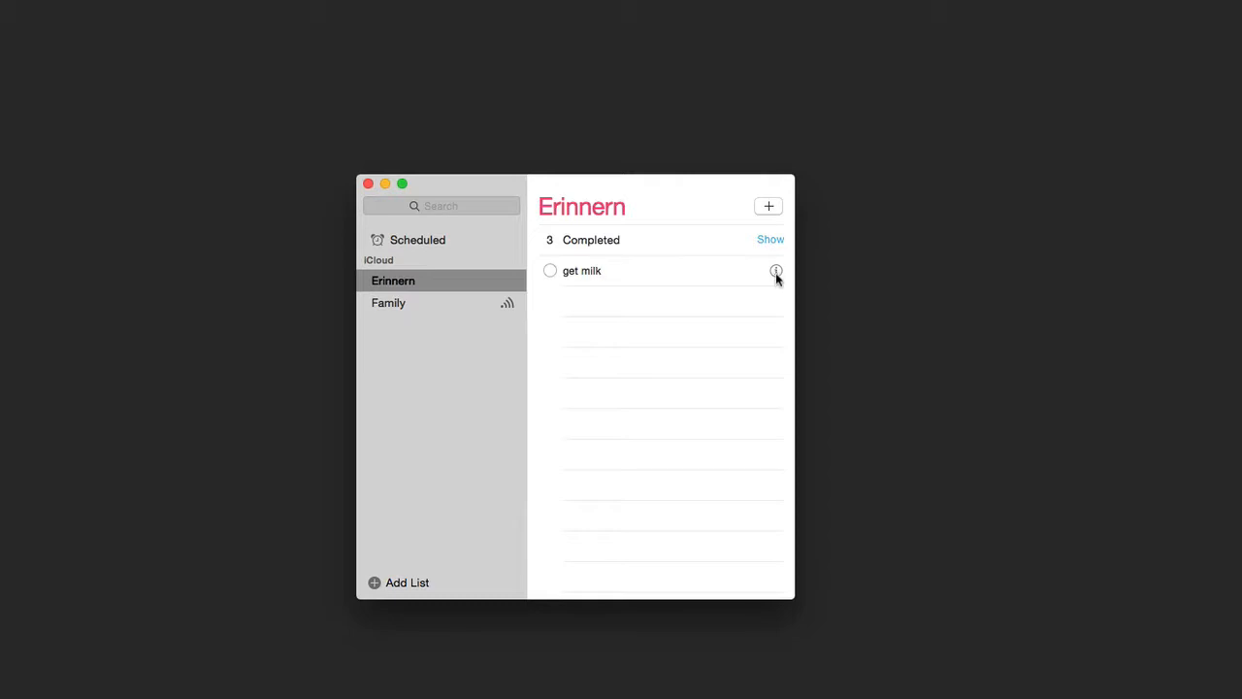
left_click(776, 270)
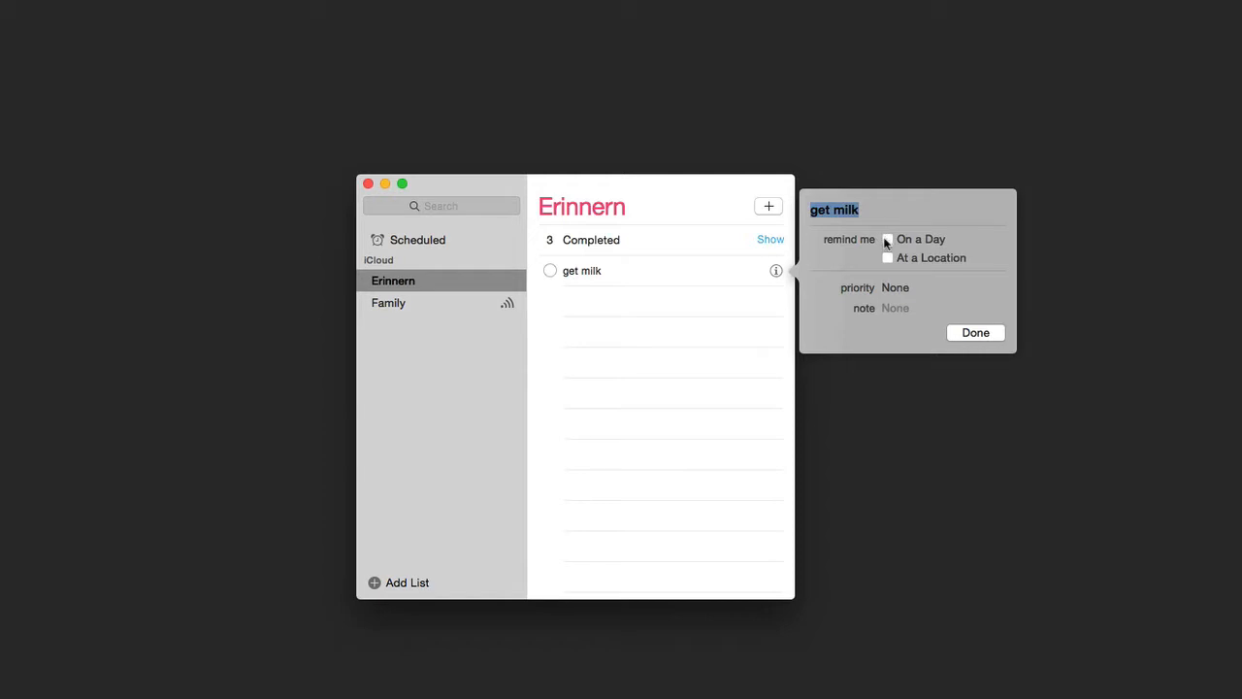
mouse_move(889, 262)
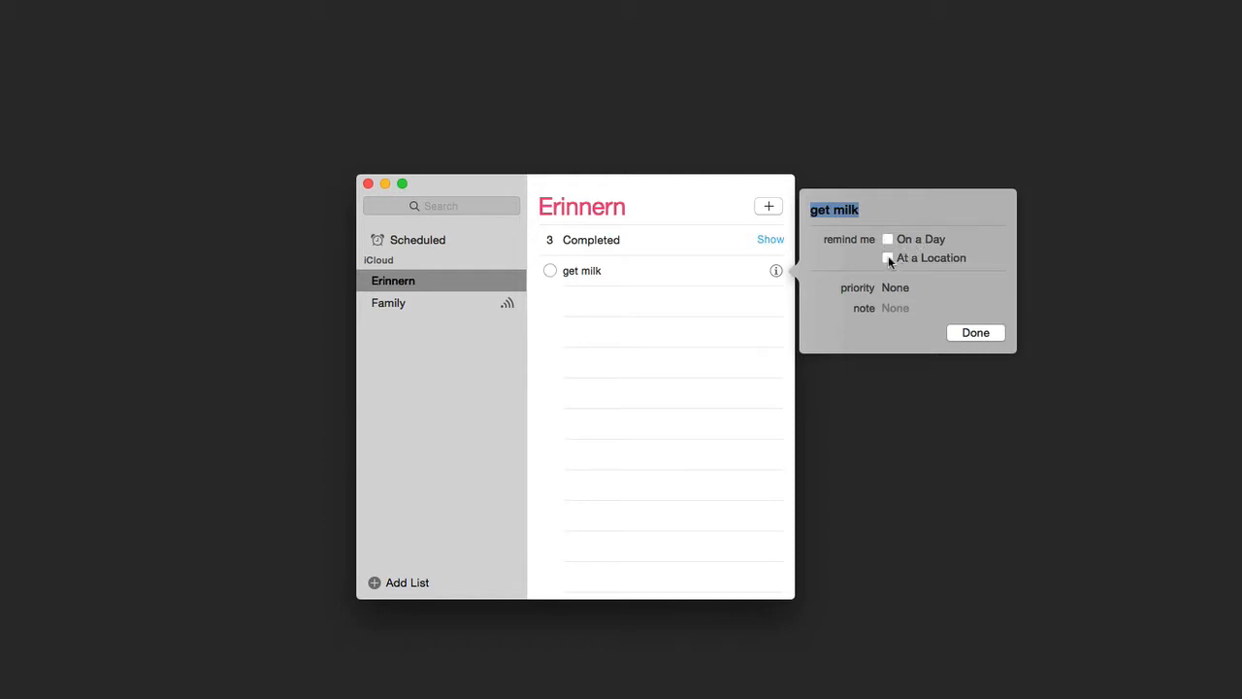
left_click(886, 256)
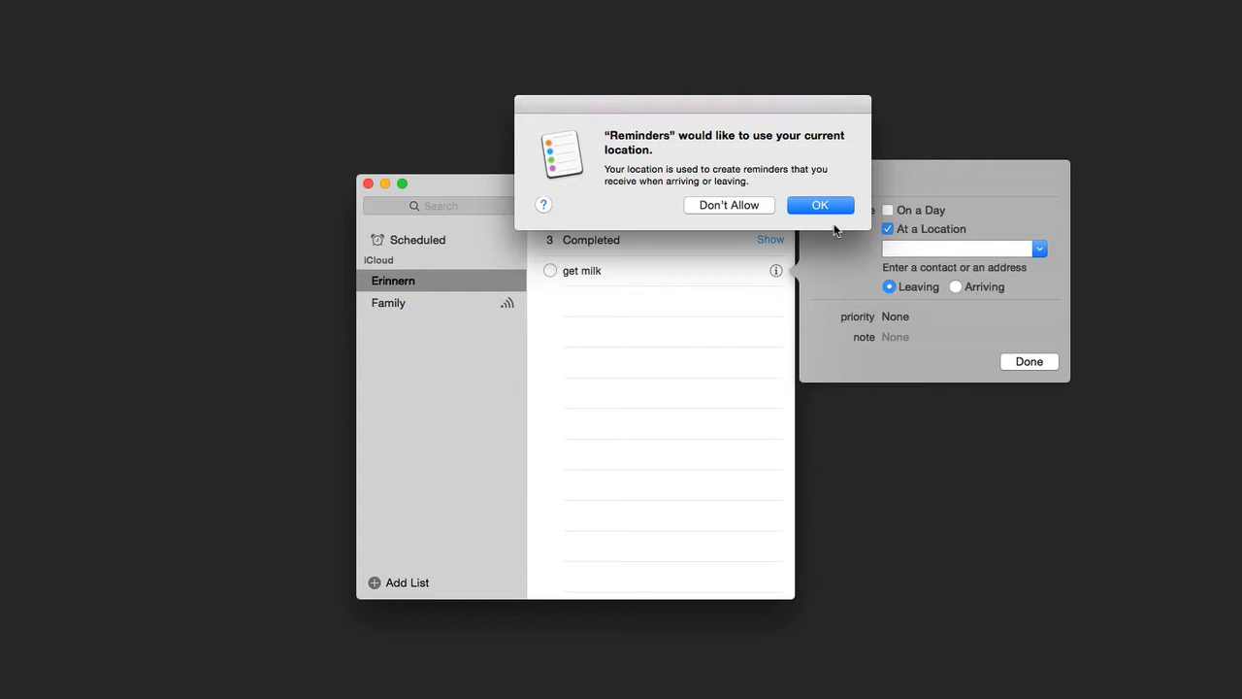
left_click(819, 206)
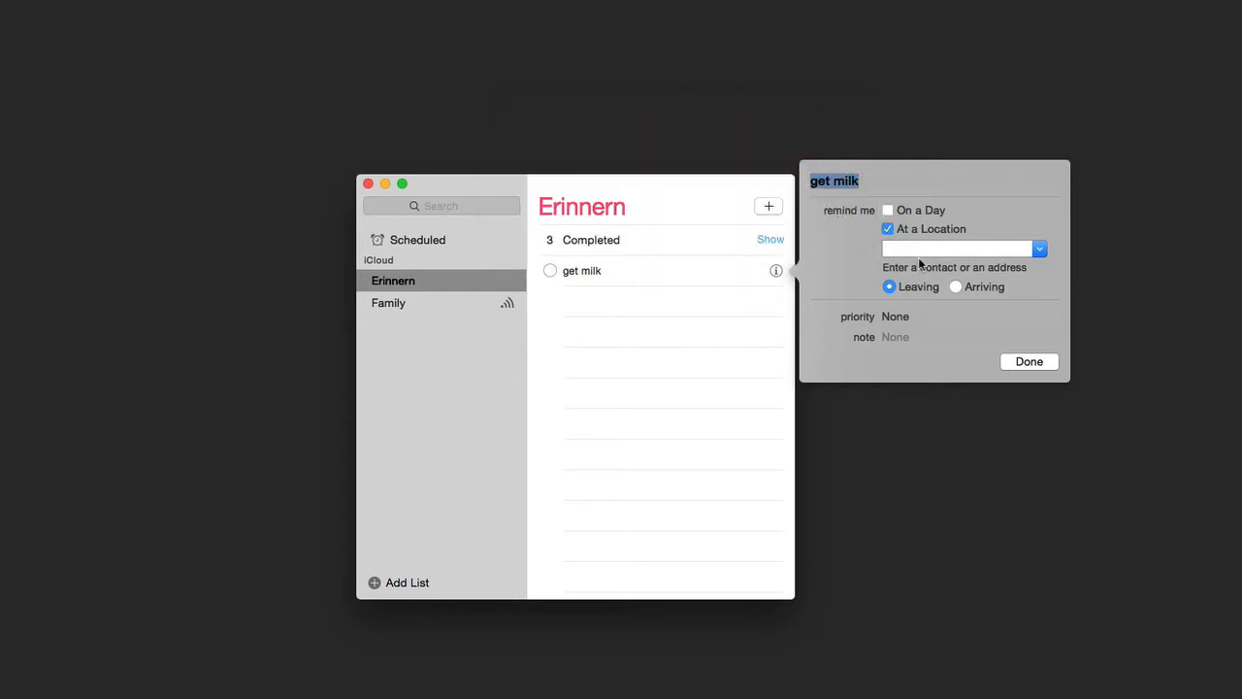
left_click(955, 249)
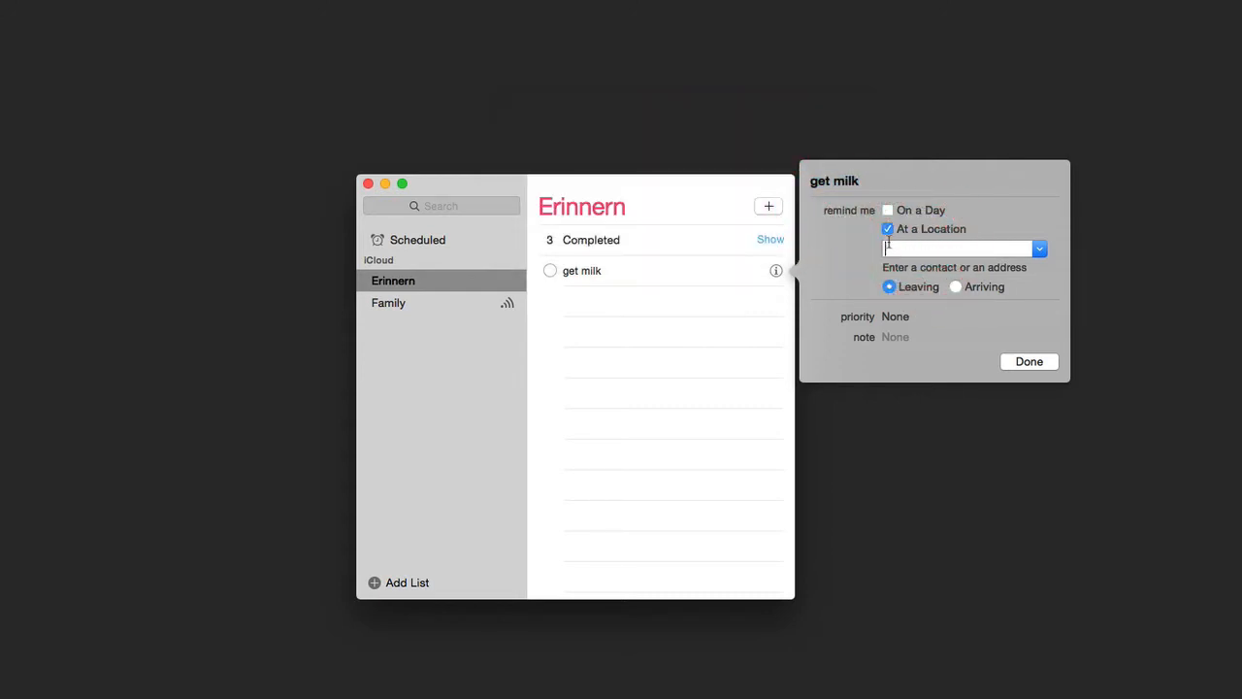
left_click(1041, 249)
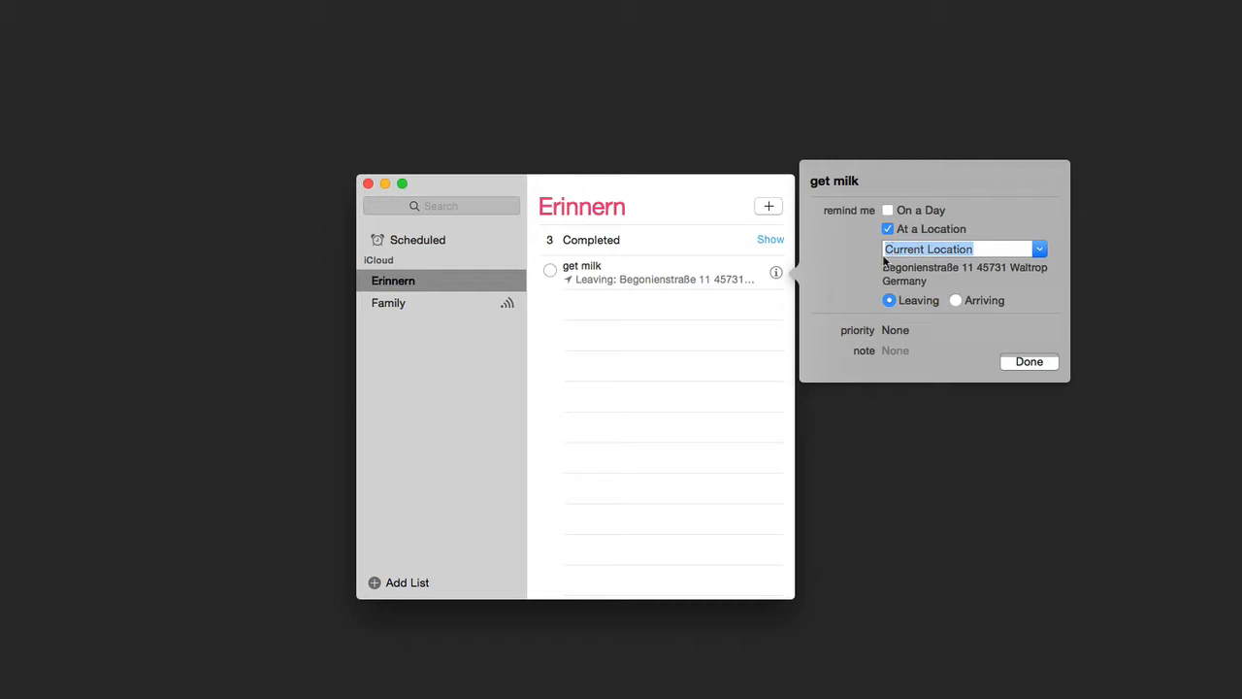
mouse_move(961, 309)
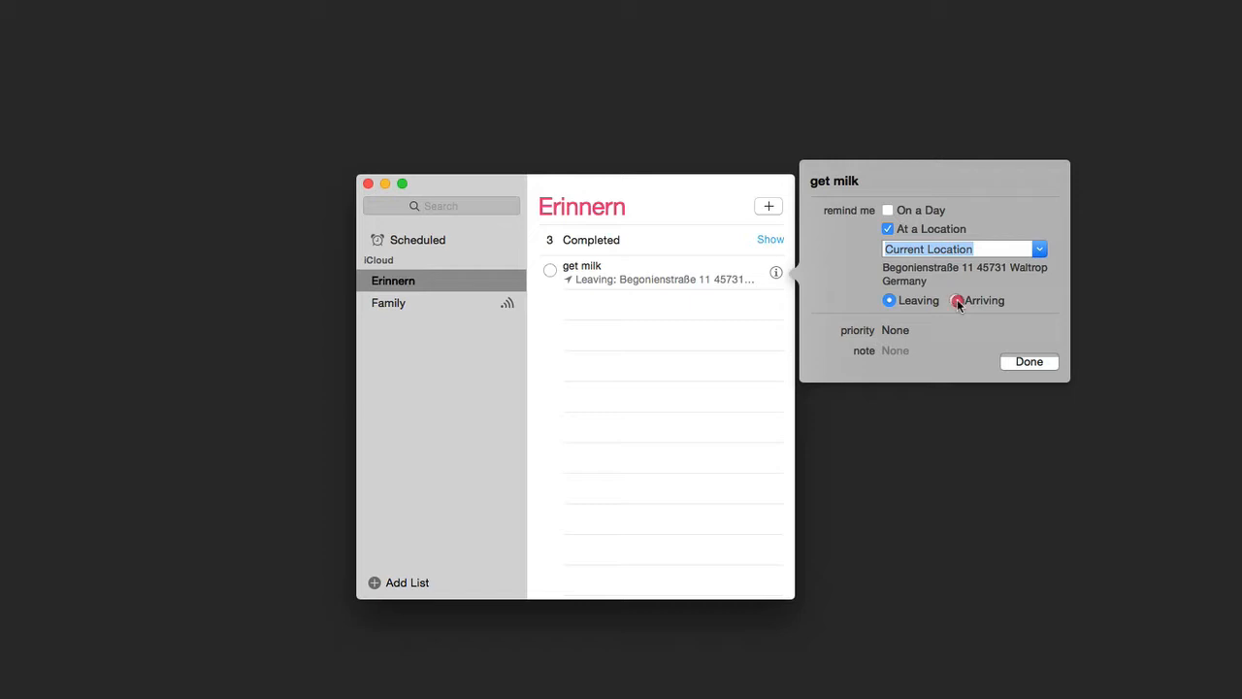
left_click(956, 299)
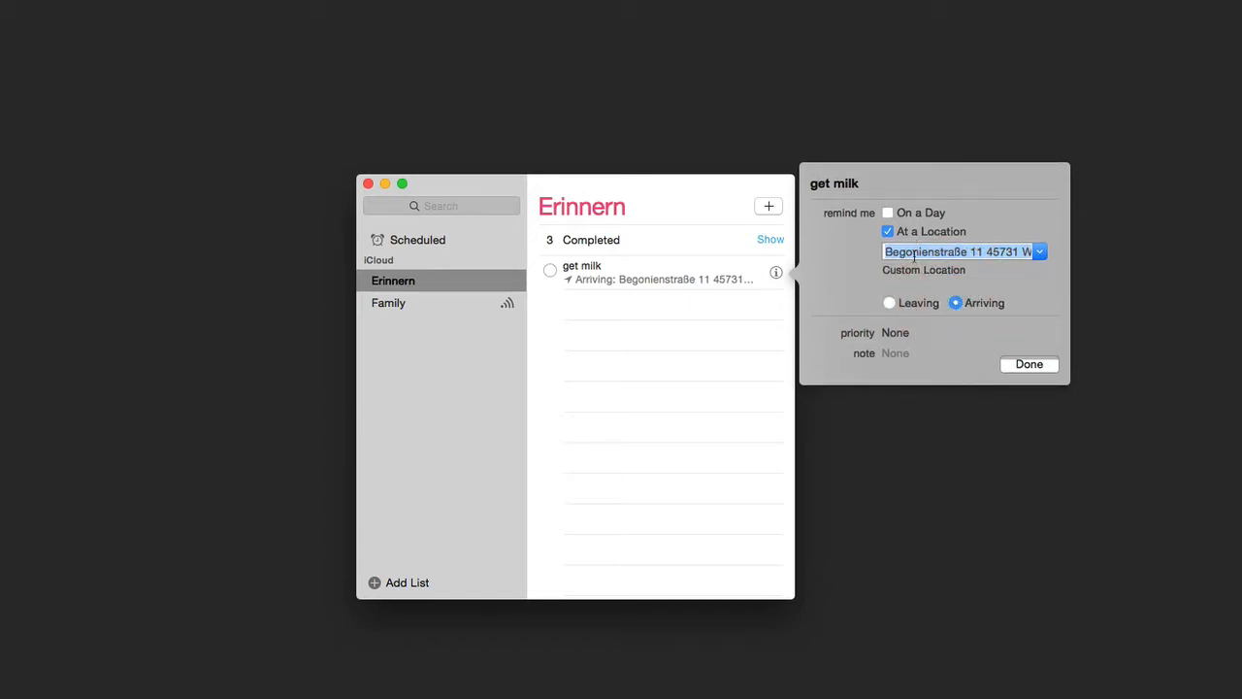
mouse_move(990, 342)
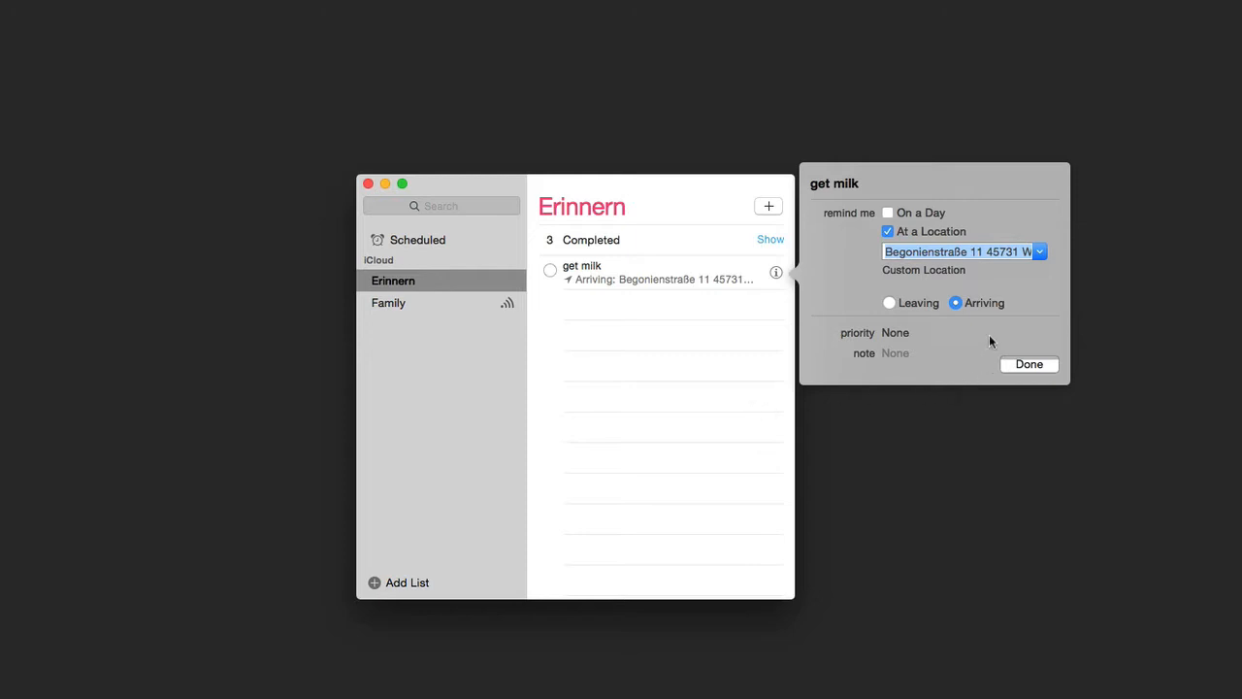
Add a day alert to 'get milk', bringing up the calendar for 13/11/2014 at 12:00.
left_click(886, 211)
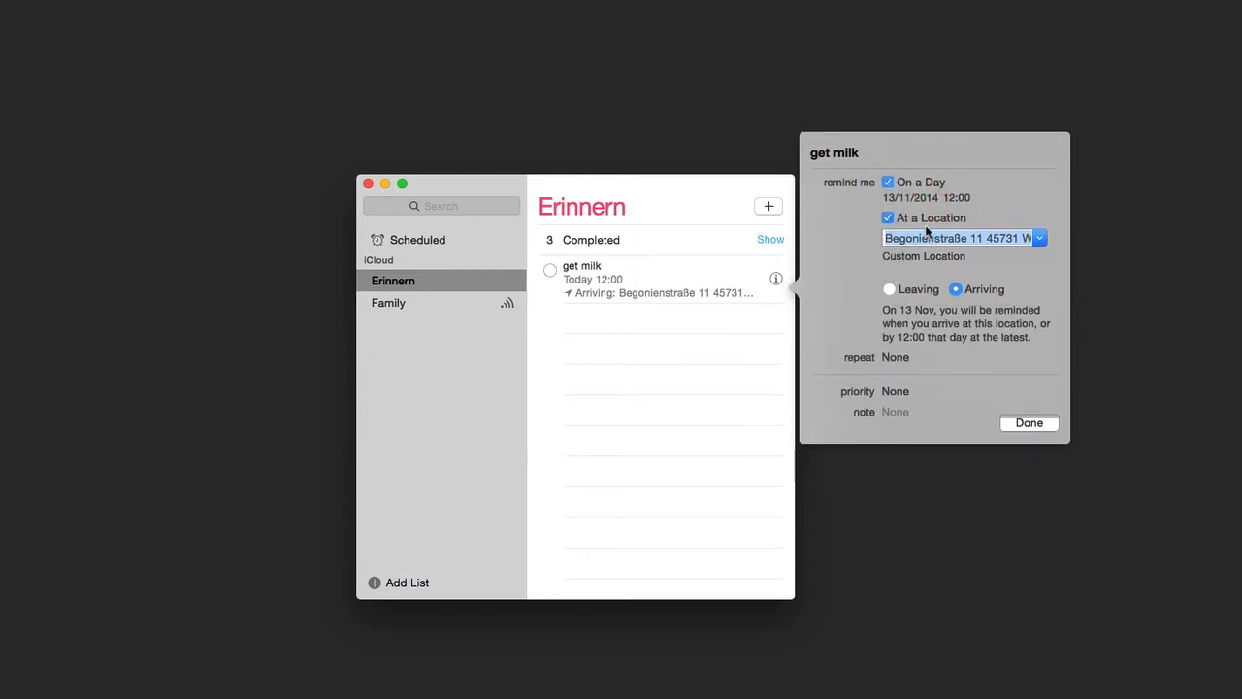
left_click(911, 198)
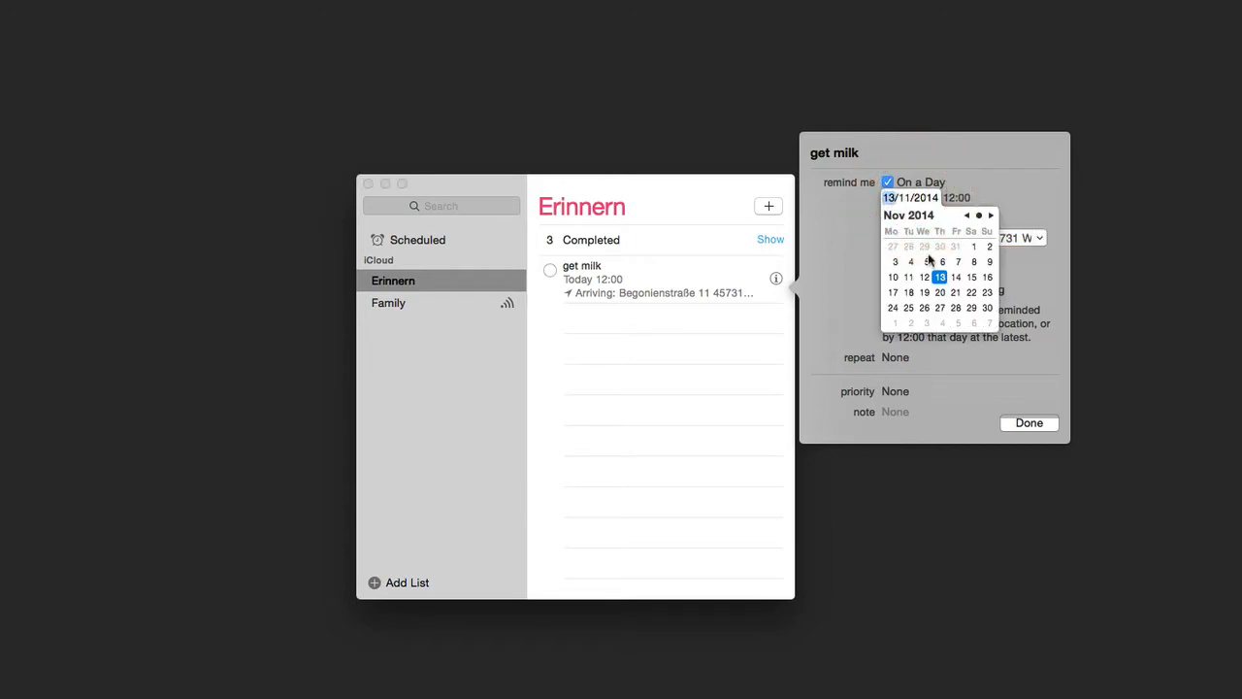
mouse_move(1013, 218)
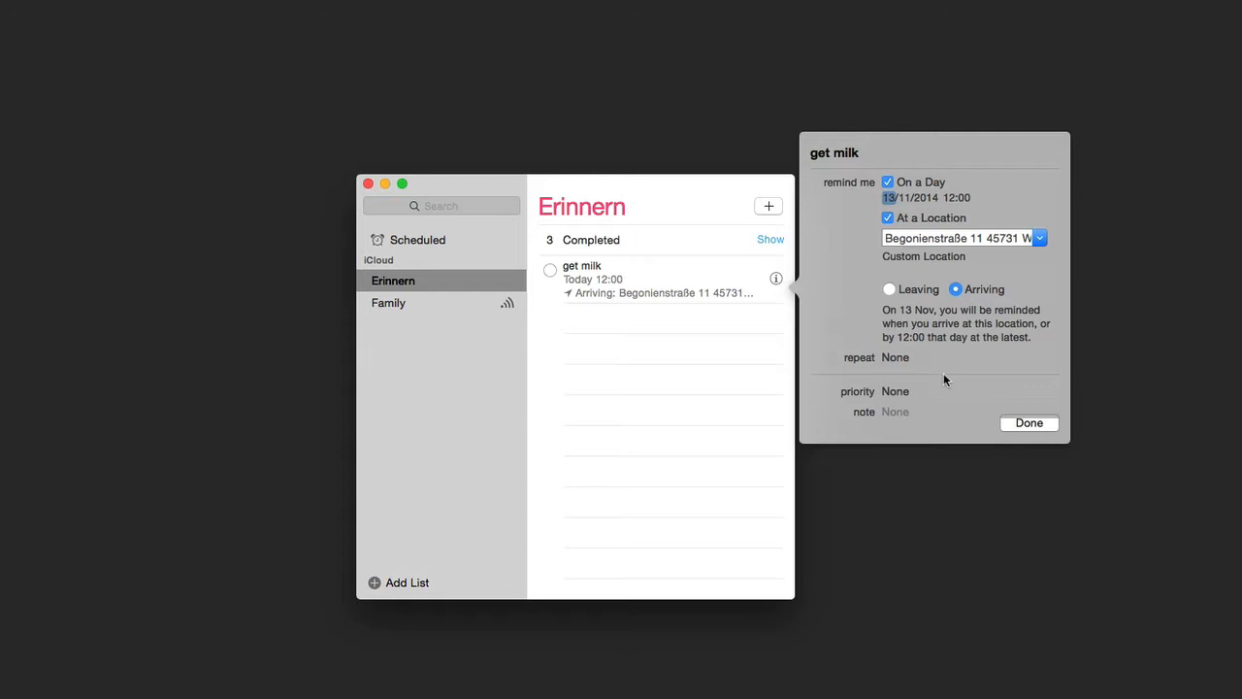
Leave priority and repeat at None, skip the note, and finish editing 'get milk'.
left_click(894, 392)
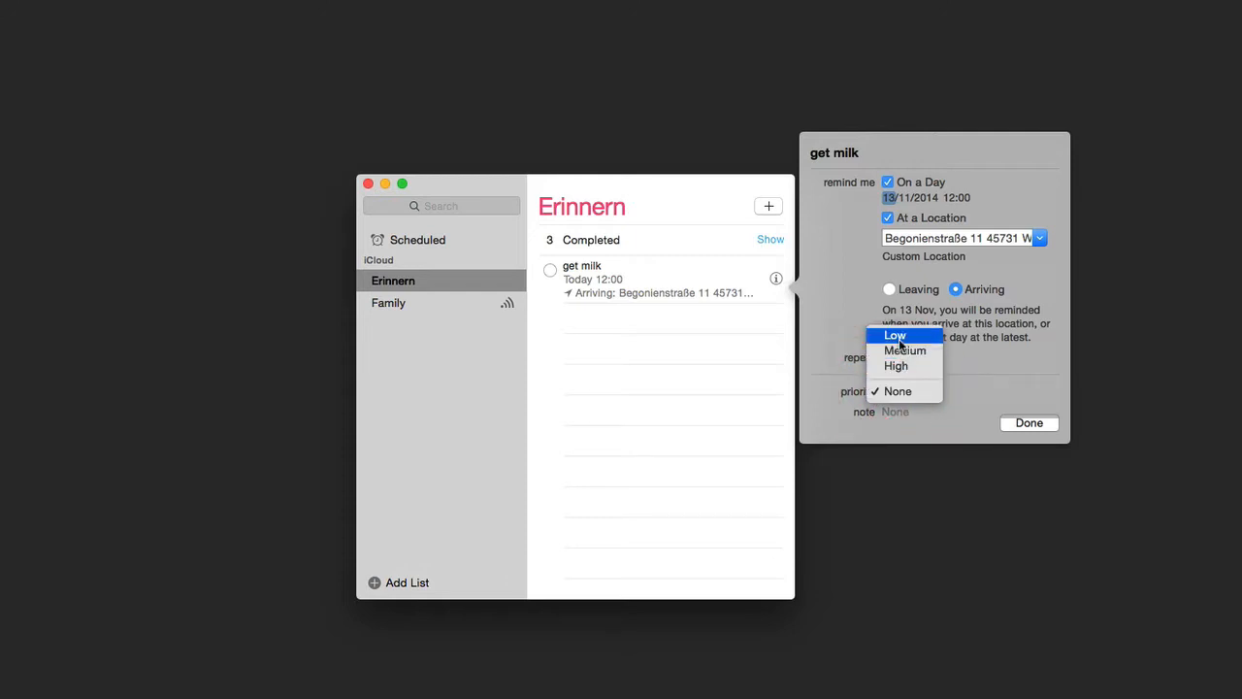
left_click(896, 392)
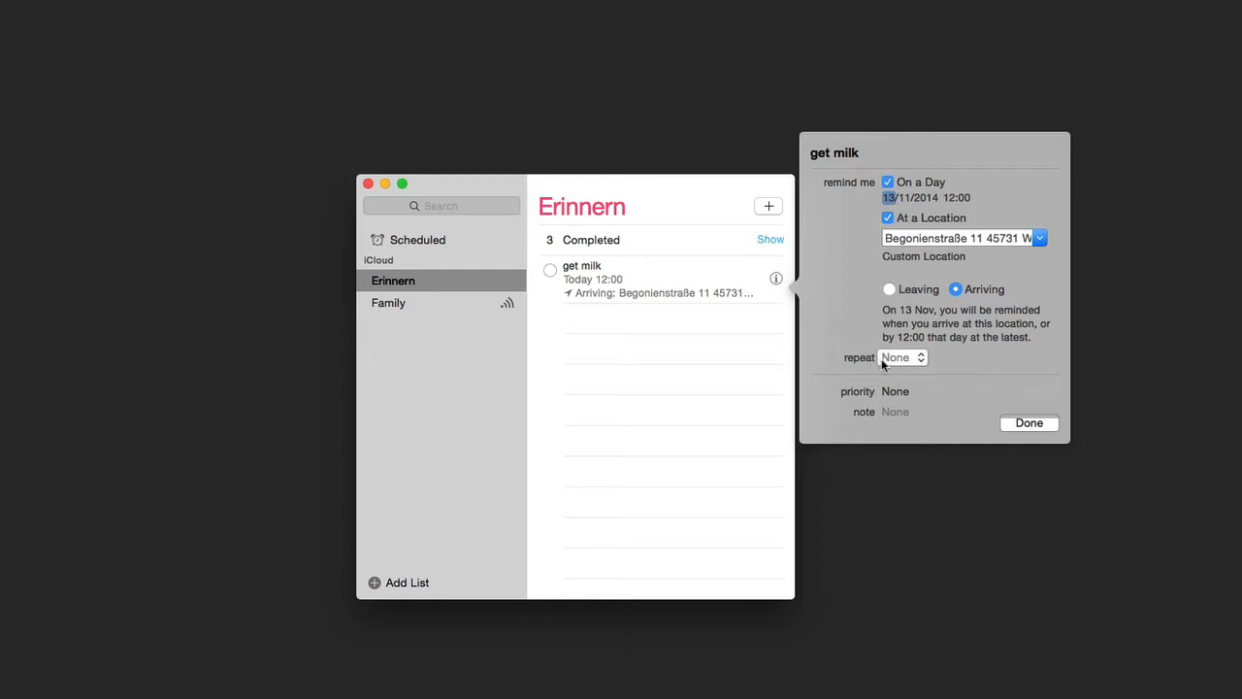
left_click(901, 358)
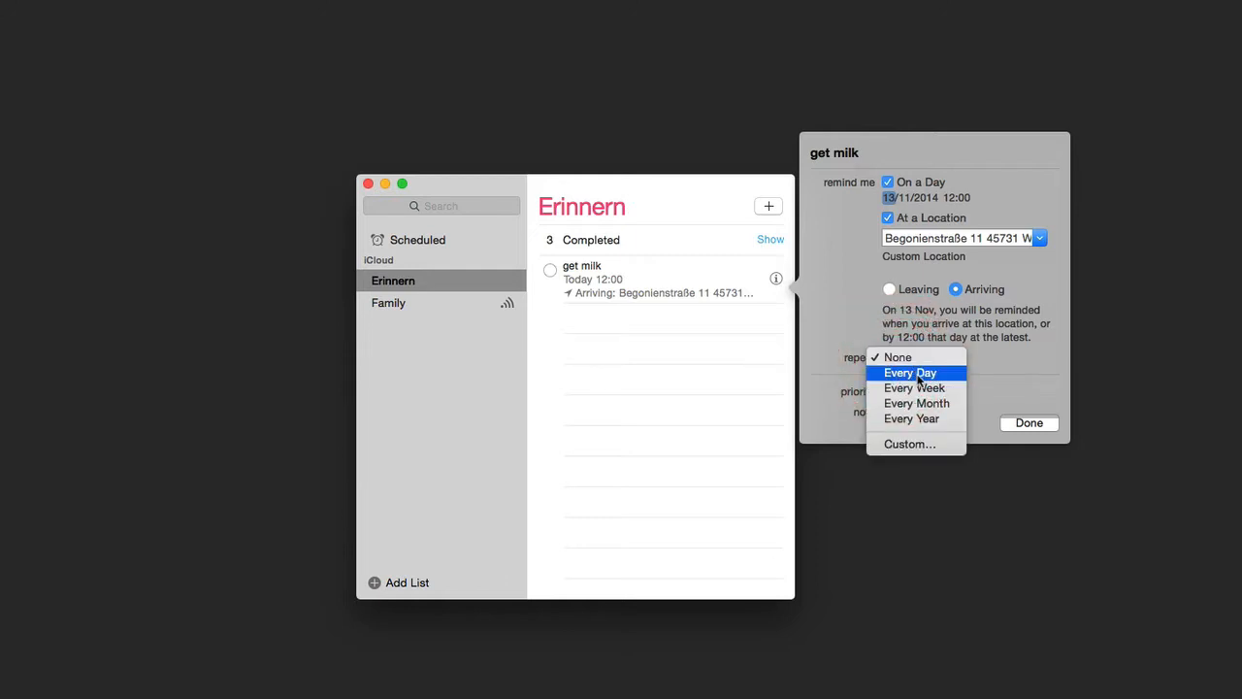
left_click(896, 357)
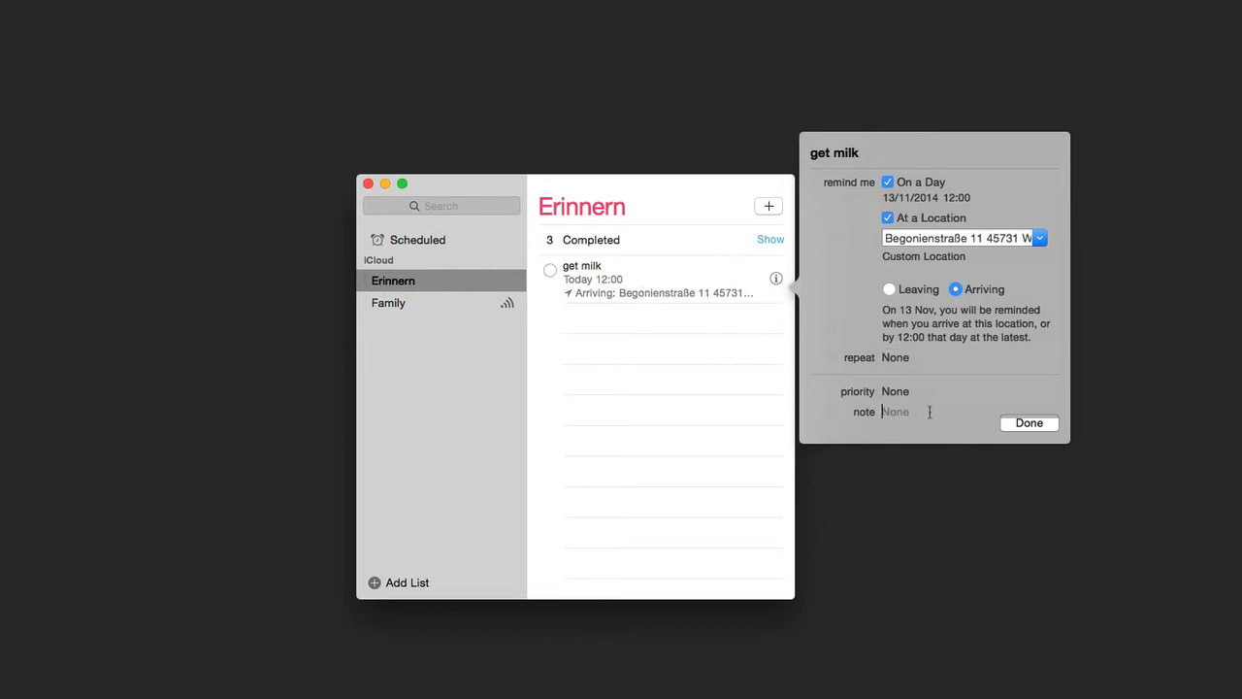
left_click(1028, 423)
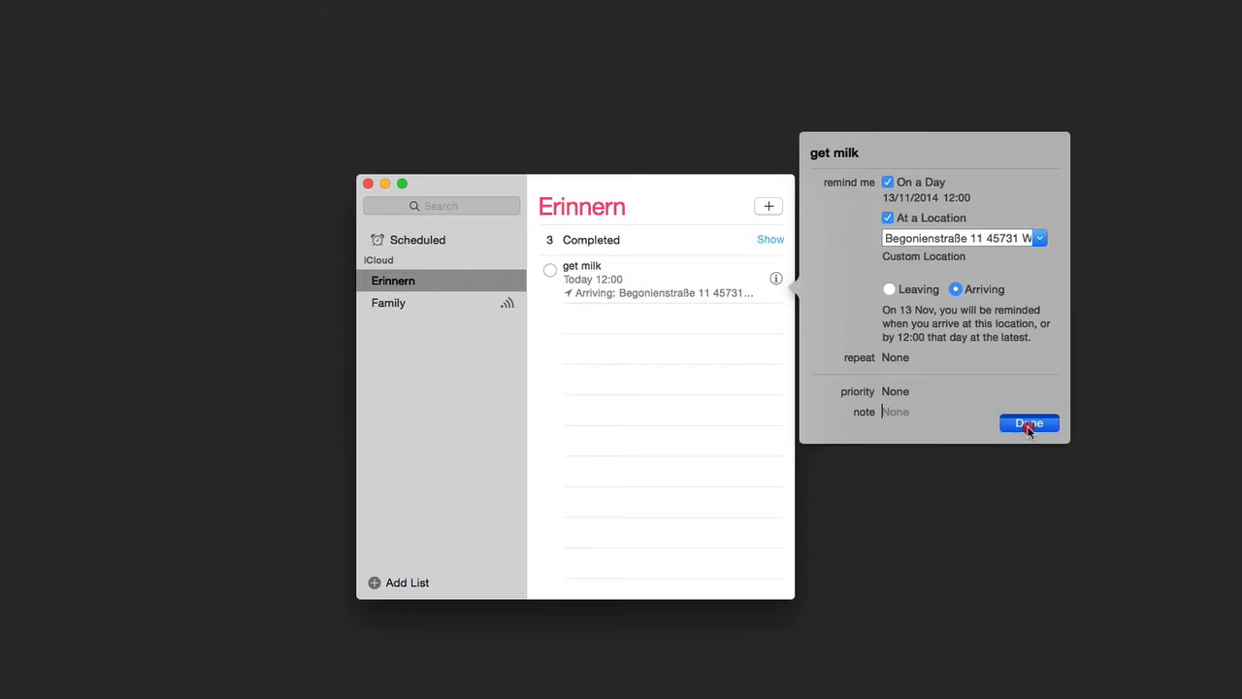
left_click(1029, 423)
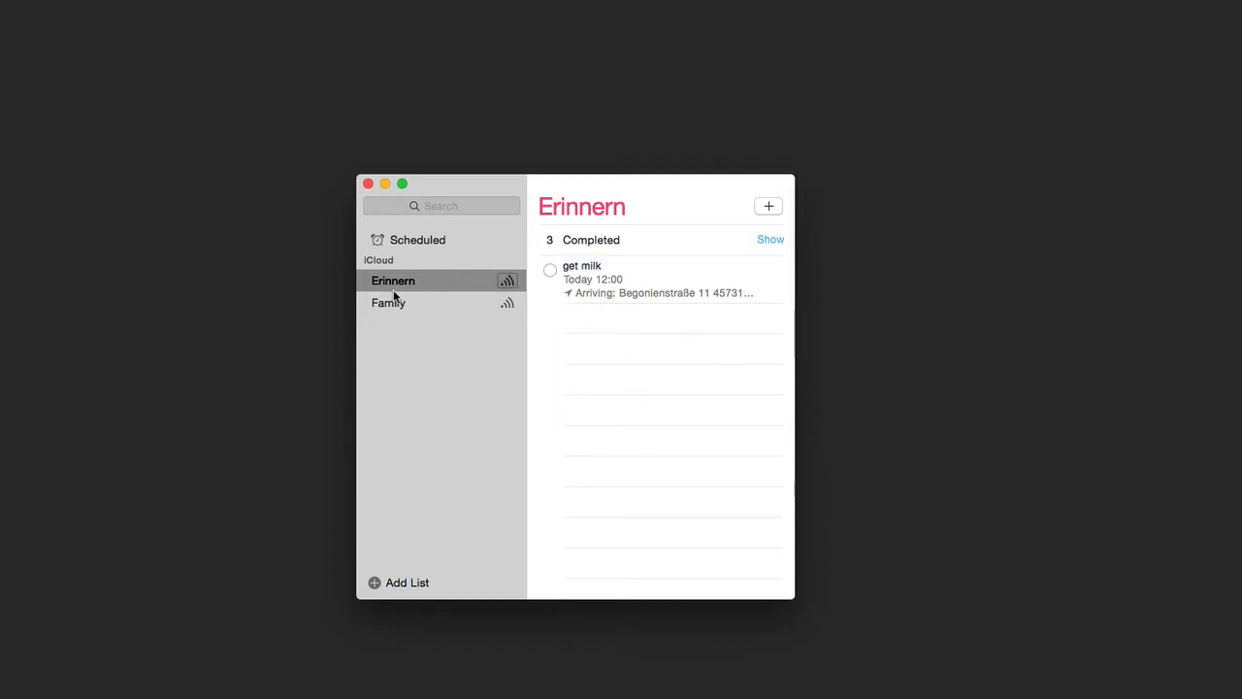
Switch the sidebar to the shared Family list.
left_click(388, 303)
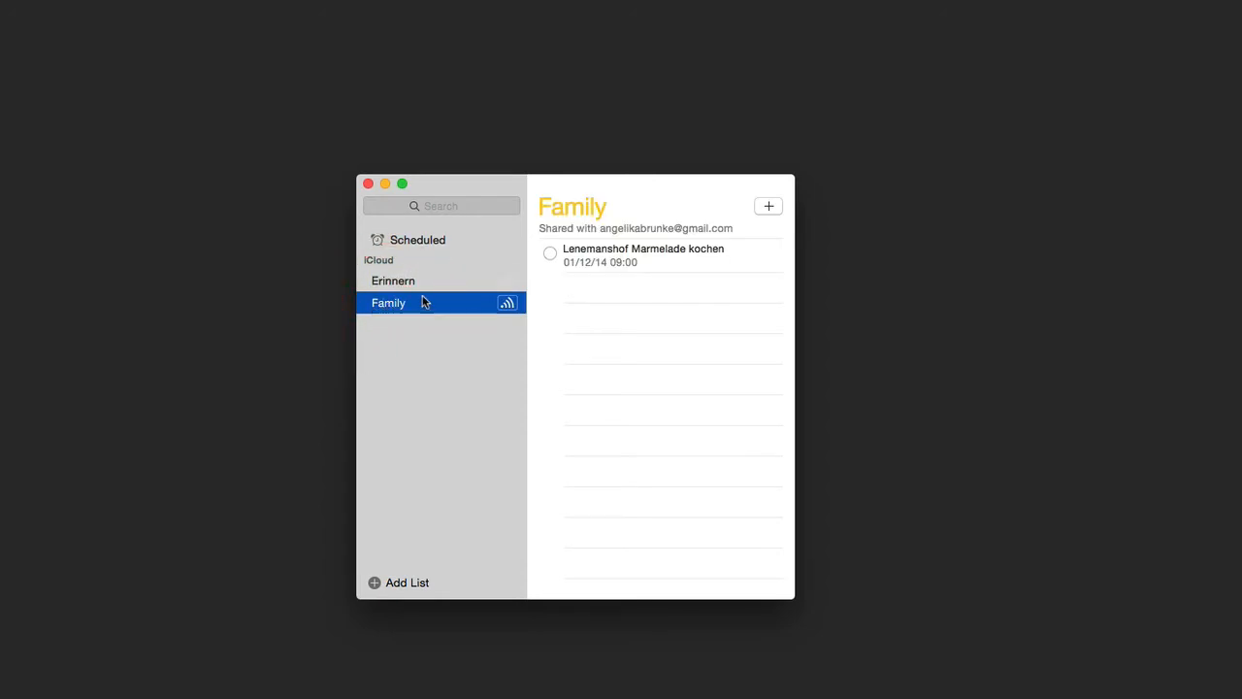
mouse_move(512, 306)
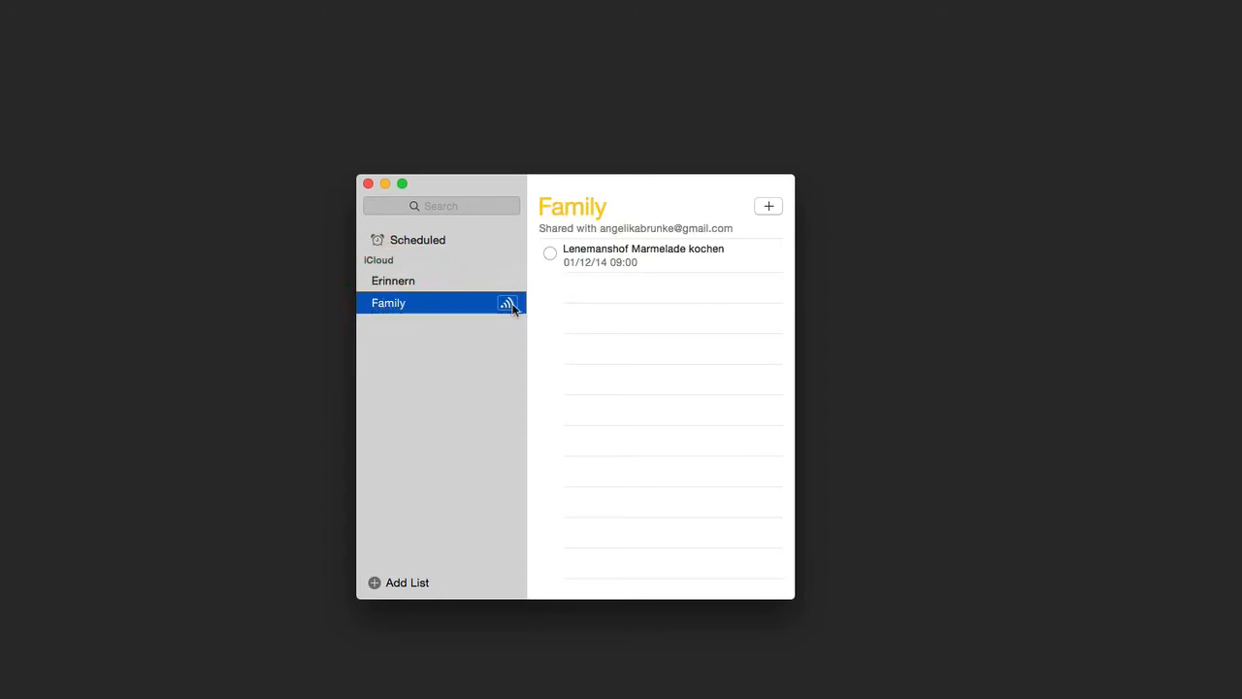
mouse_move(425, 308)
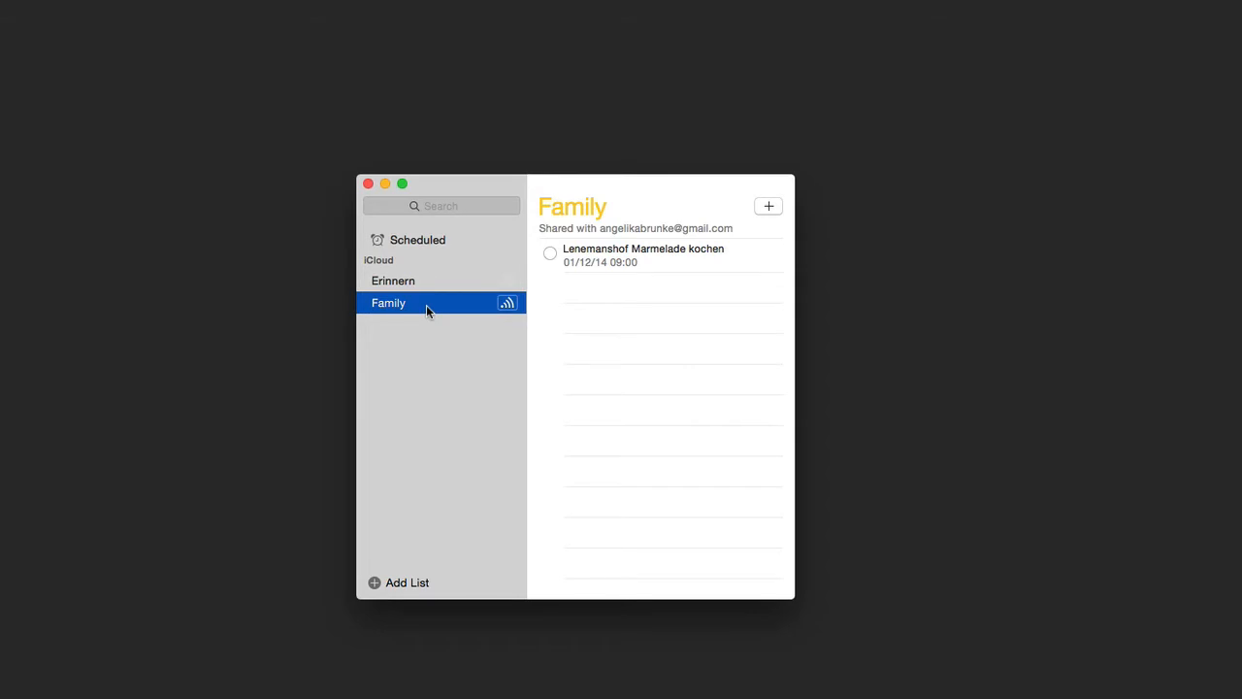
mouse_move(435, 316)
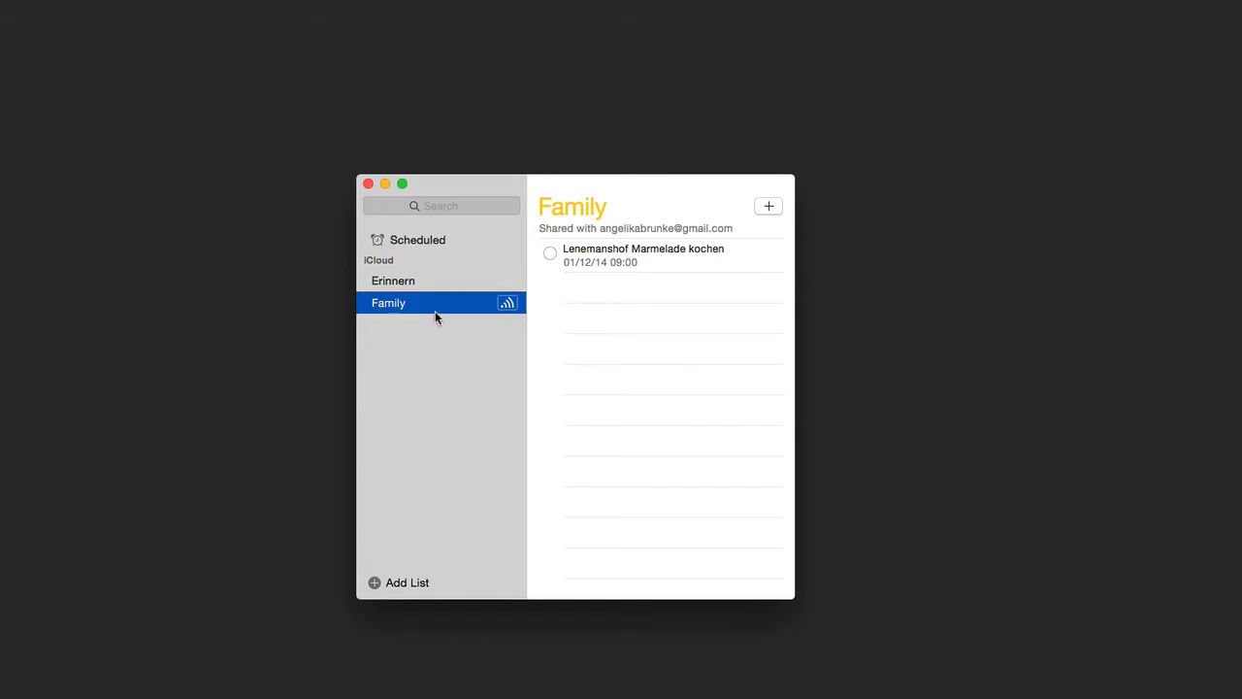
mouse_move(643, 281)
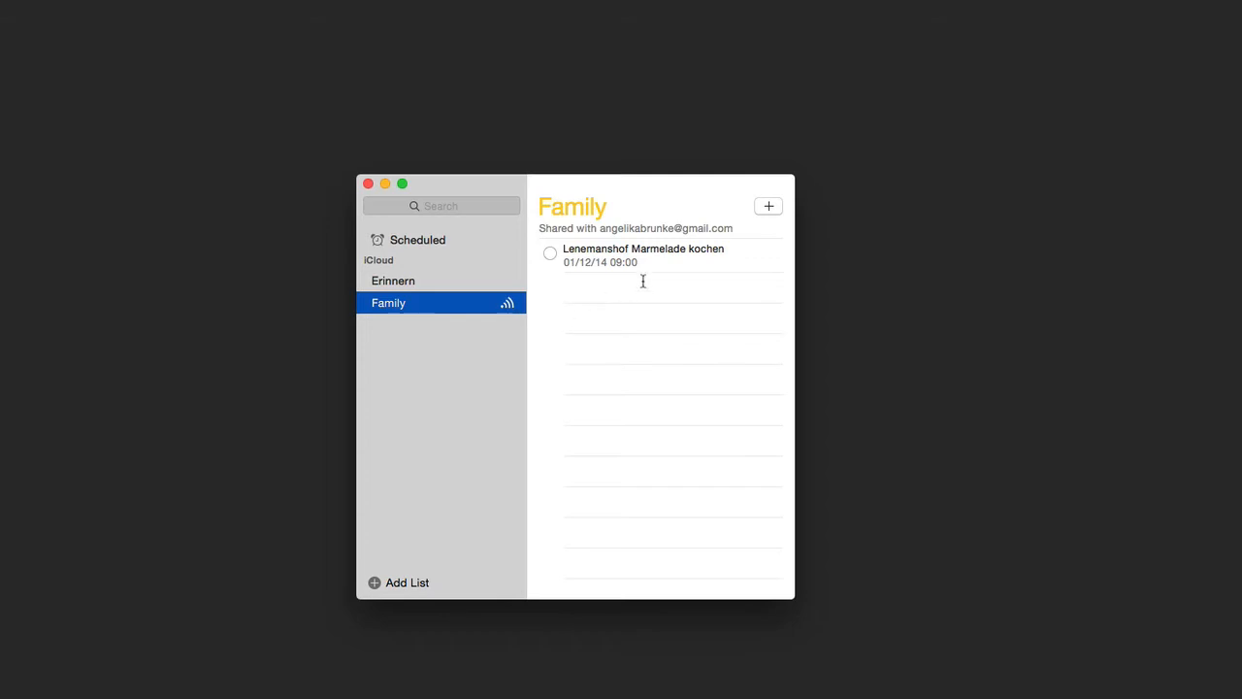
mouse_move(579, 272)
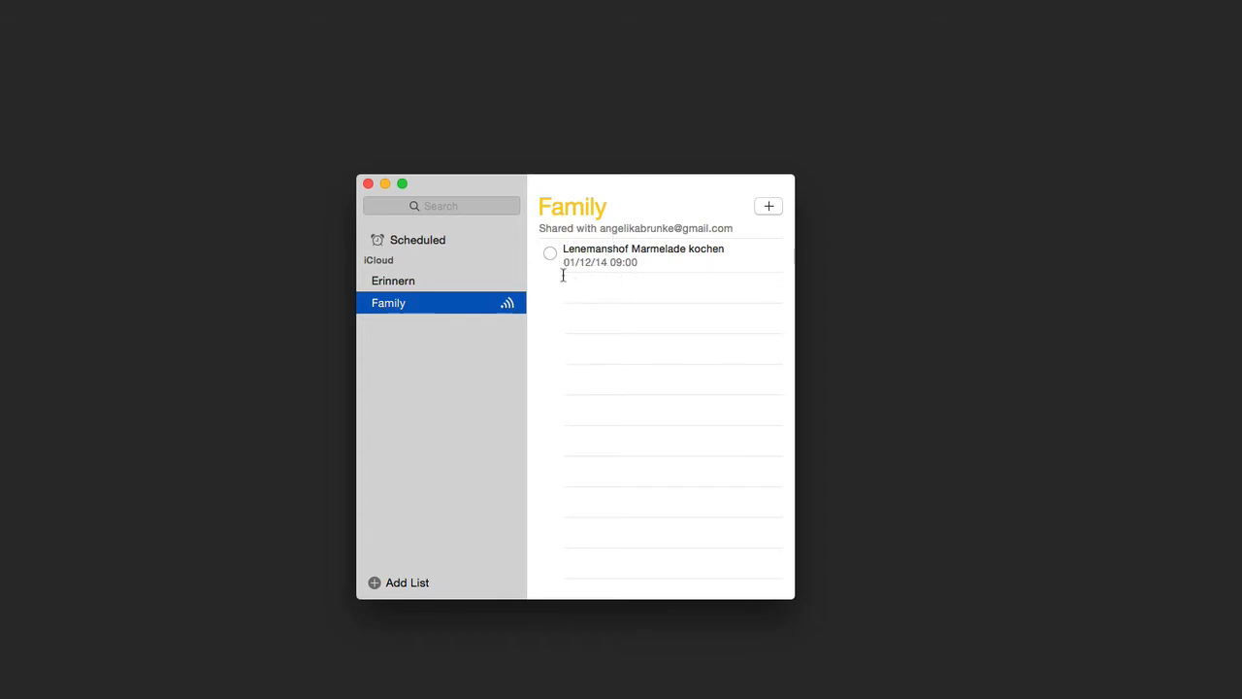
mouse_move(579, 279)
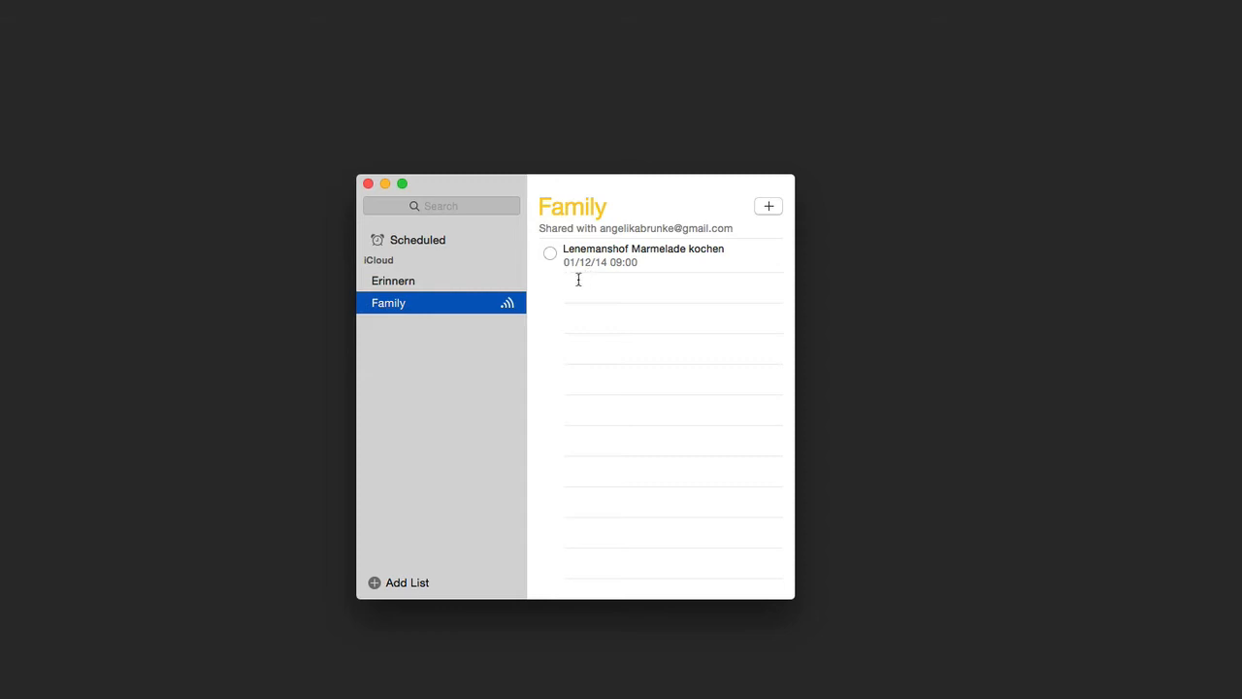
Create a 'get milk' reminder in the Family list and show its details.
left_click(768, 206)
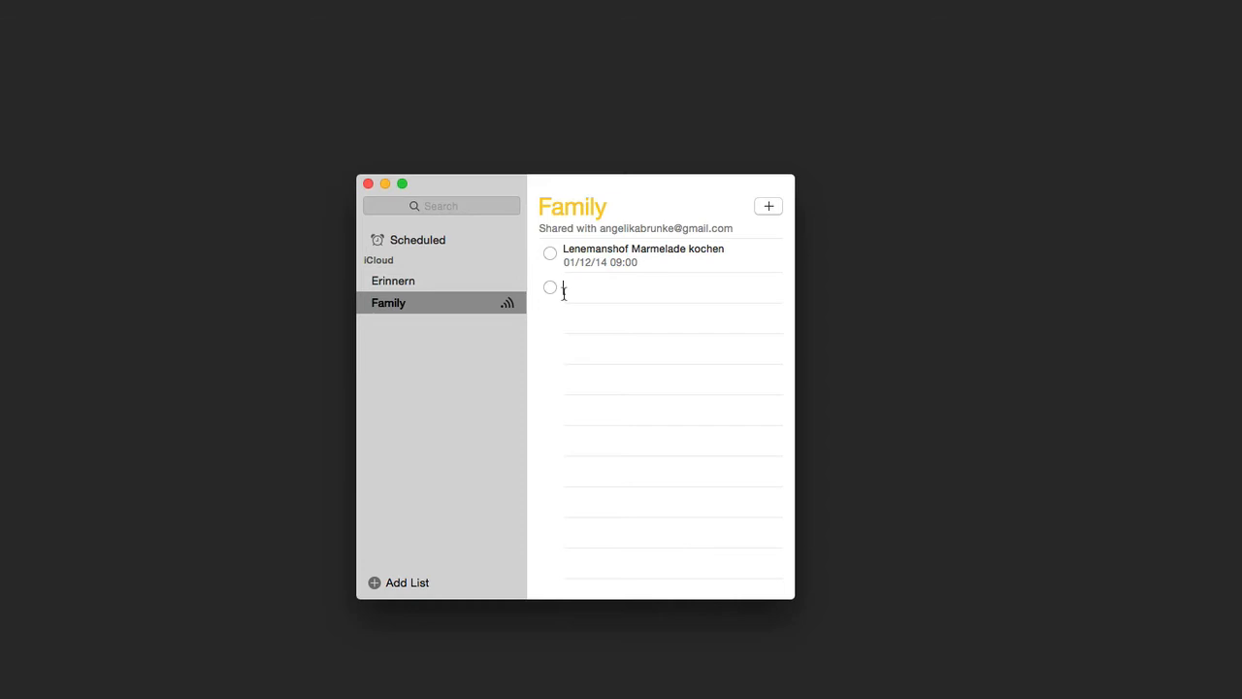
mouse_move(747, 295)
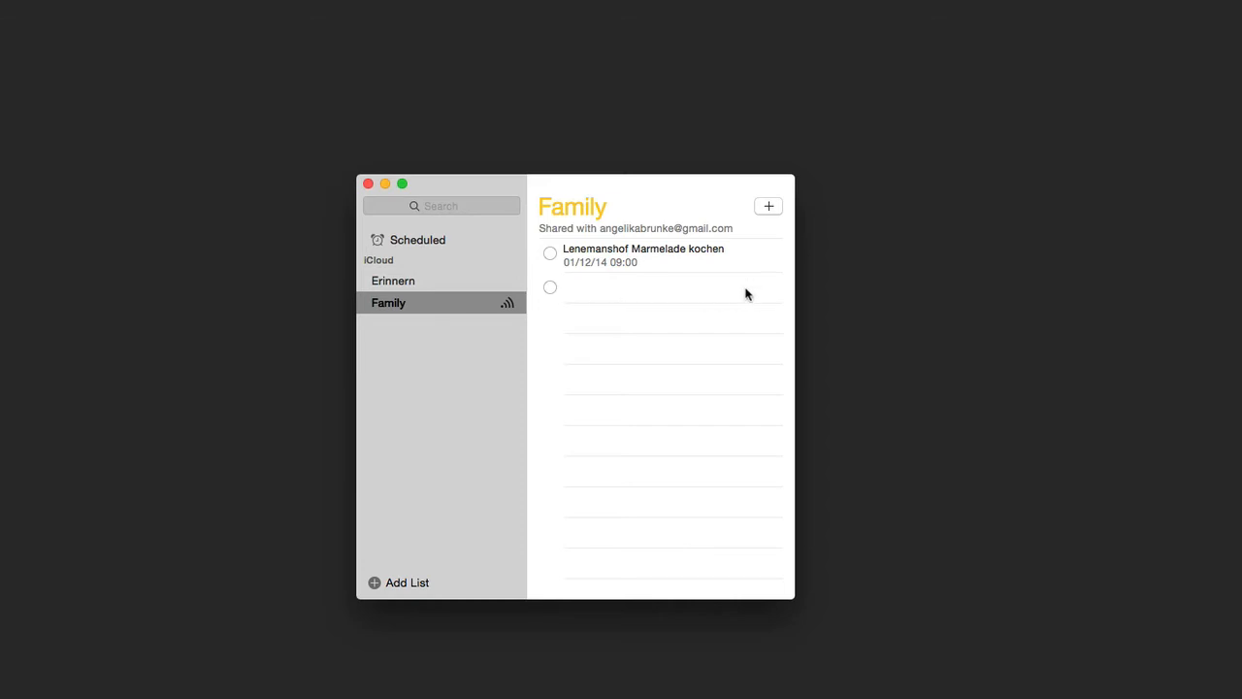
mouse_move(757, 299)
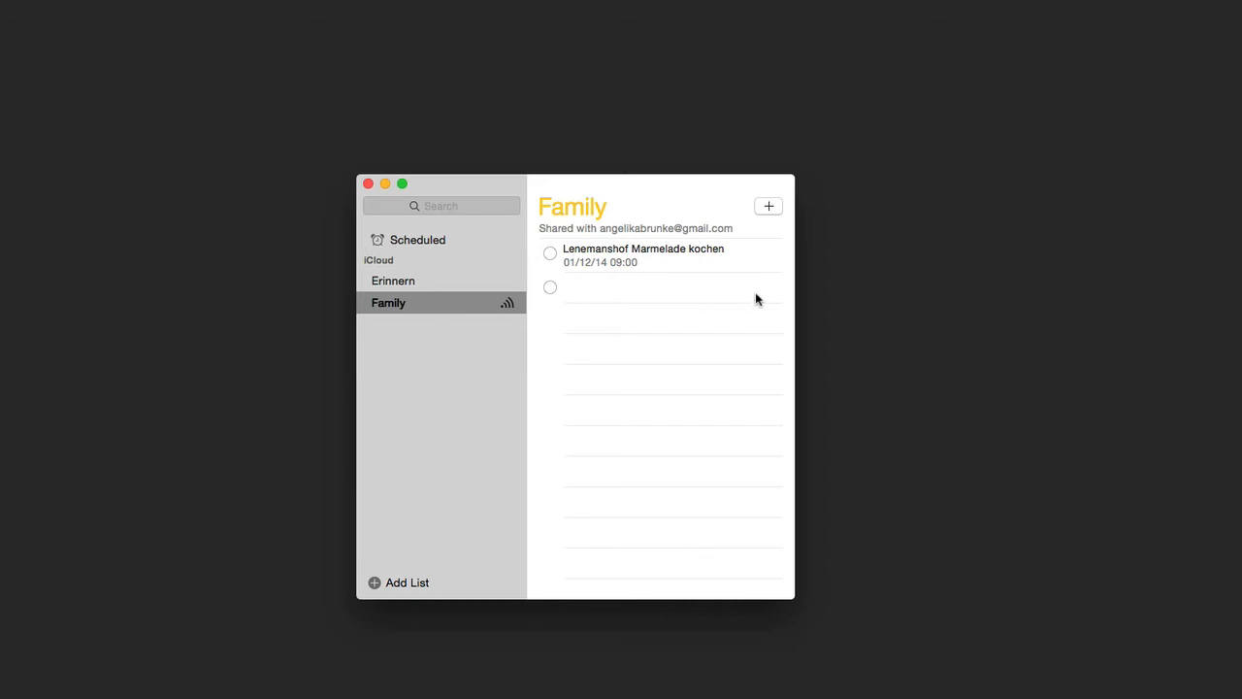
type("get")
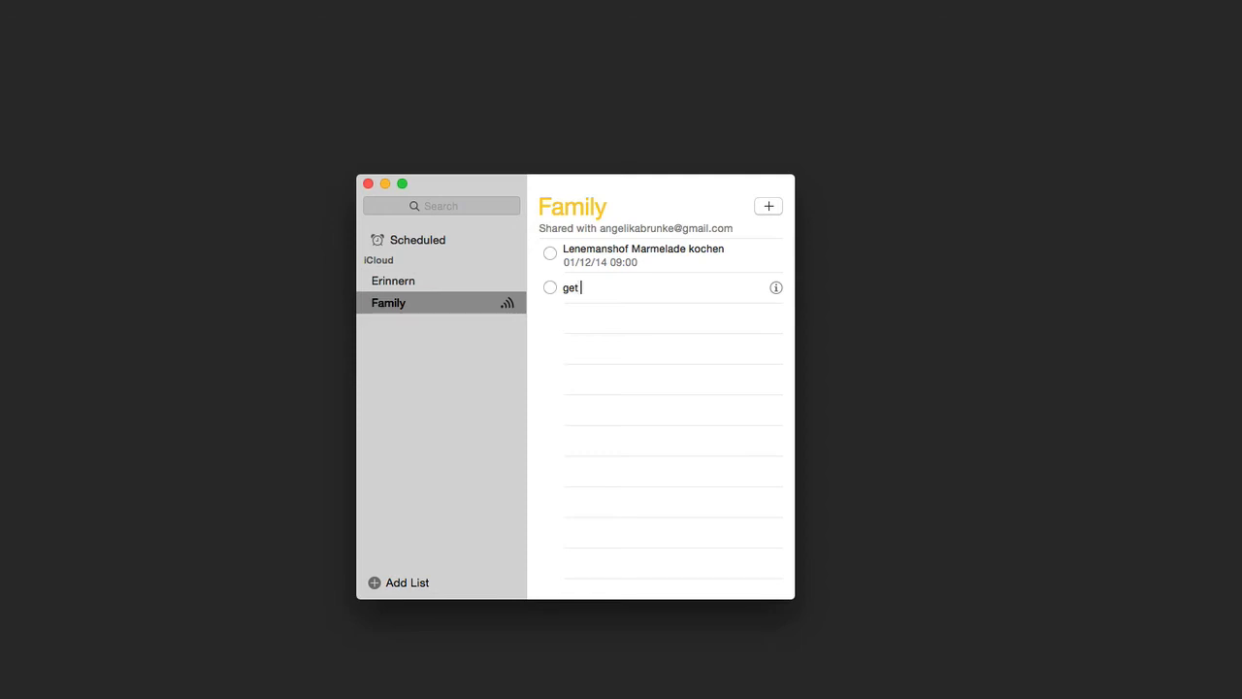
type("milk")
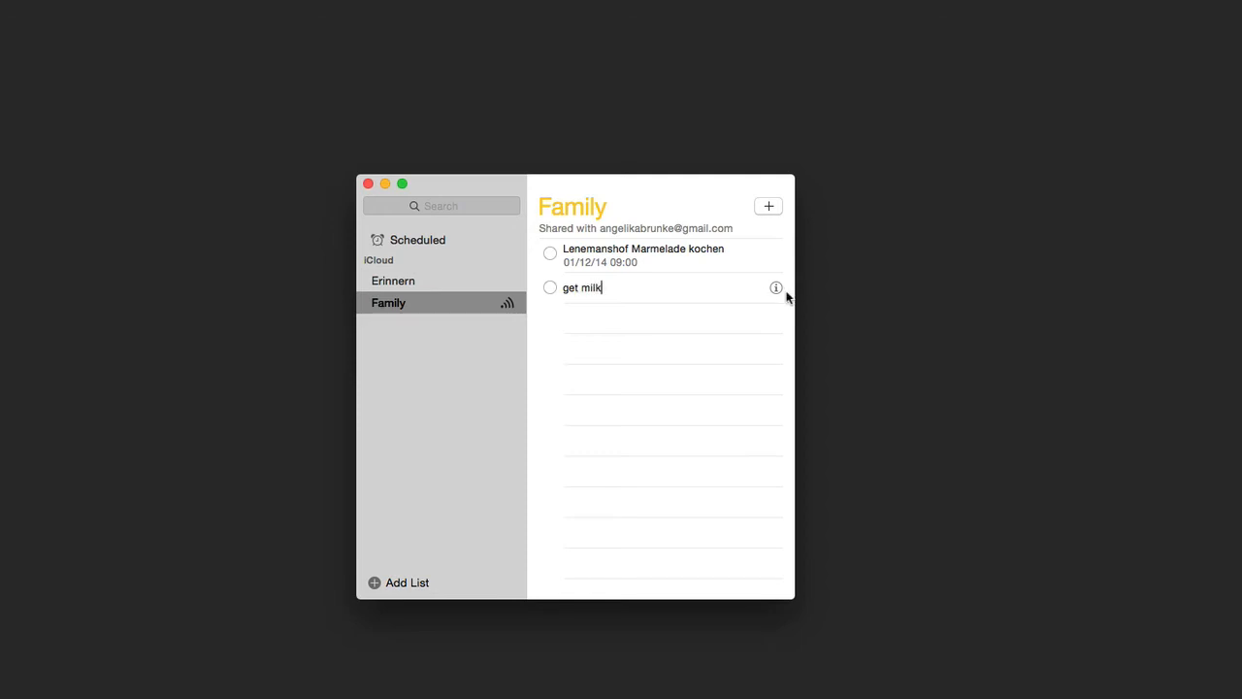
left_click(776, 287)
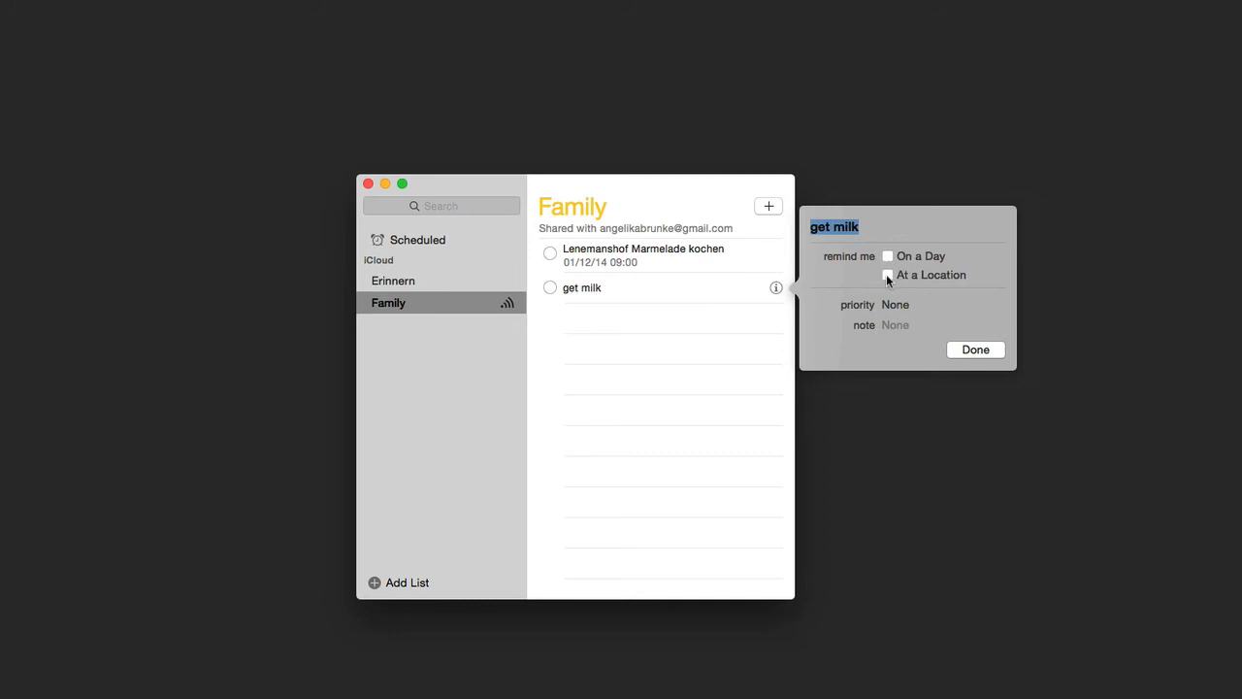
Enable a location alert for Family's 'get milk', keeping current location and Leaving.
left_click(886, 276)
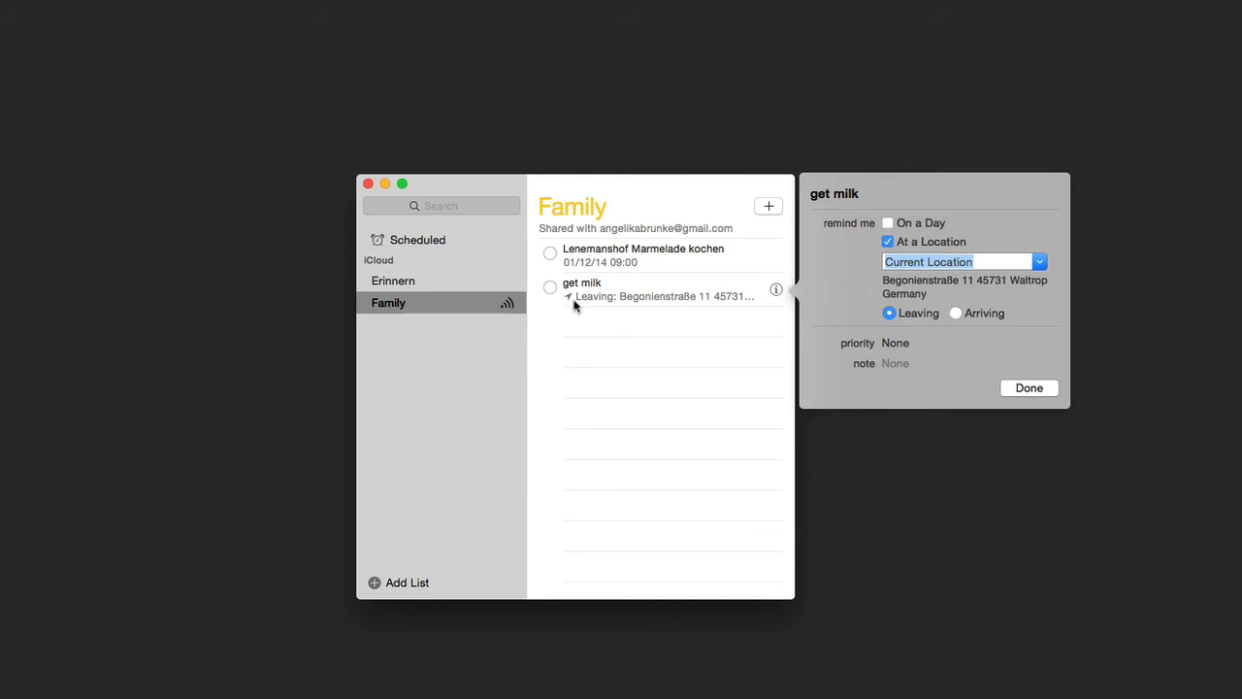
mouse_move(532, 326)
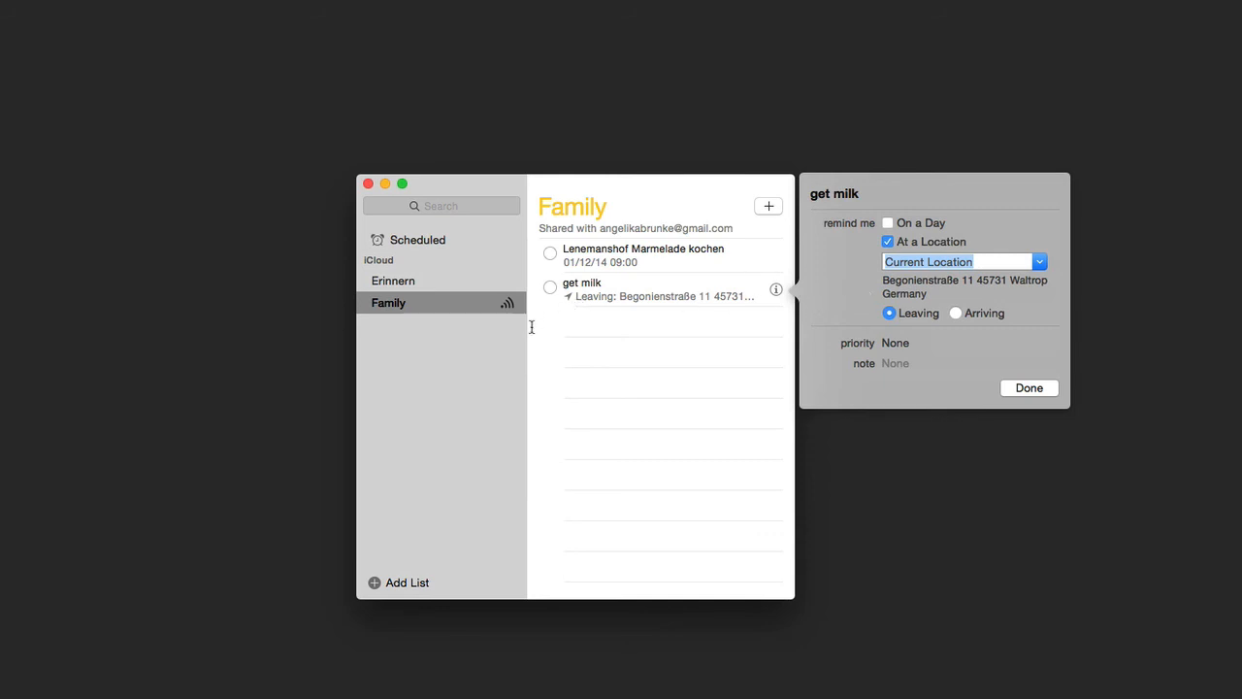
mouse_move(398, 283)
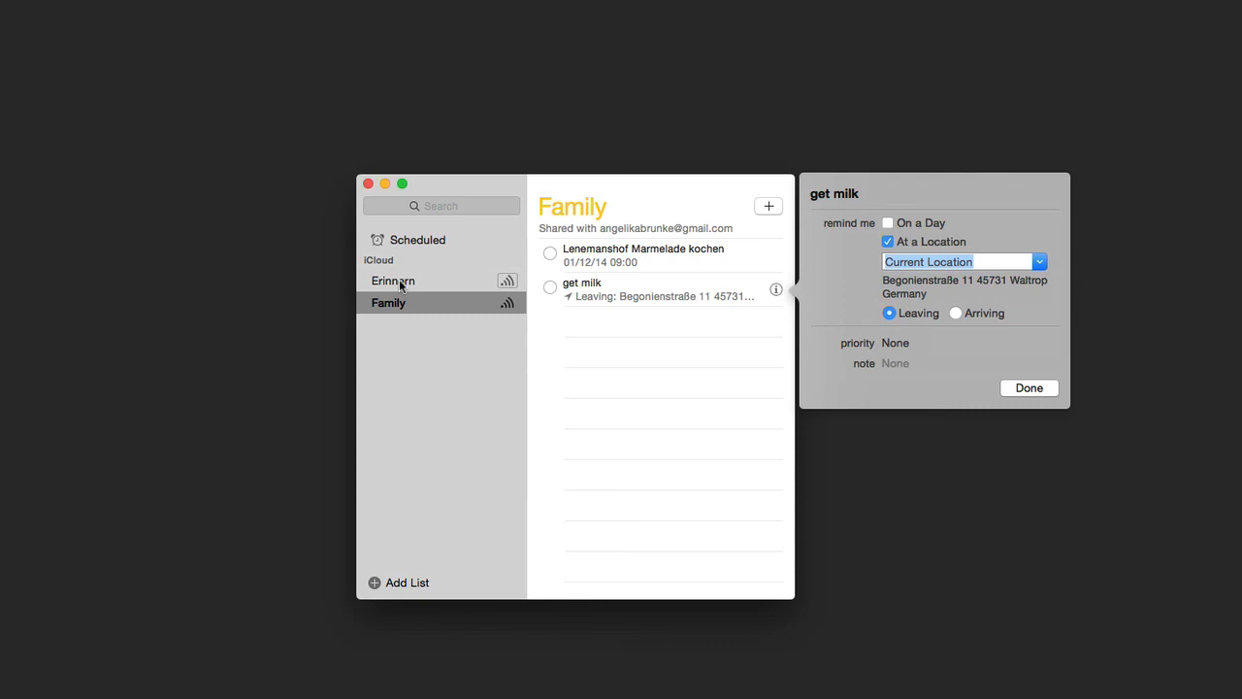
mouse_move(361, 268)
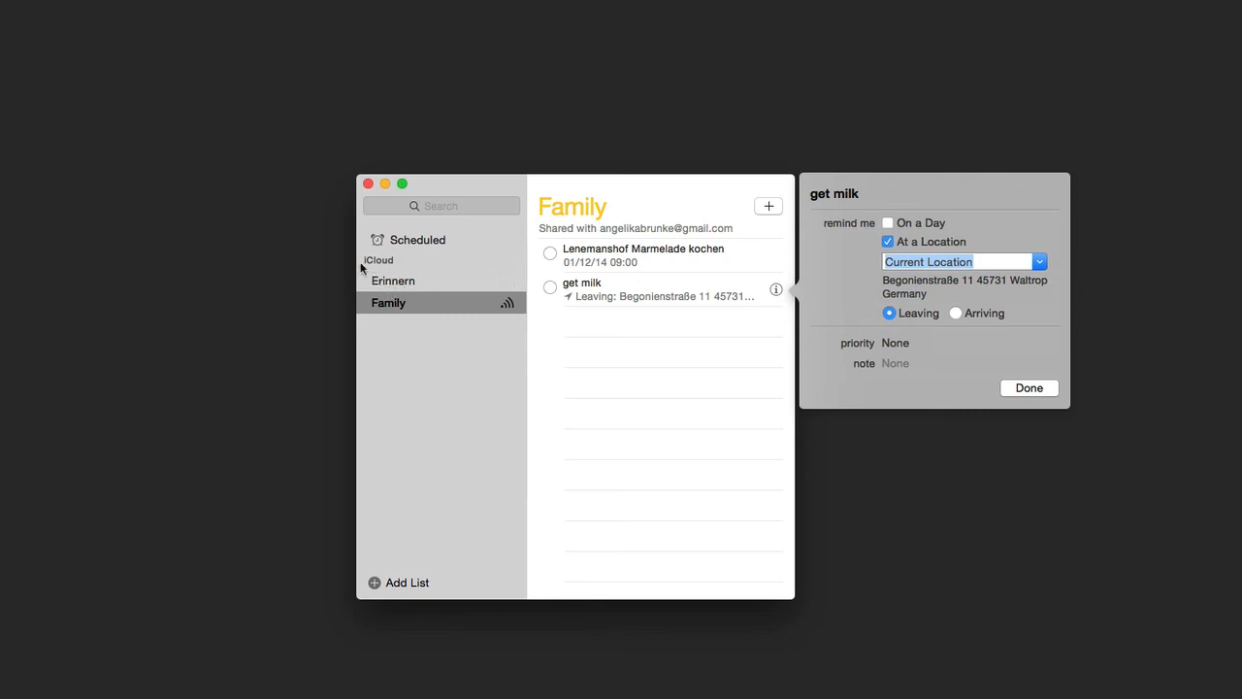